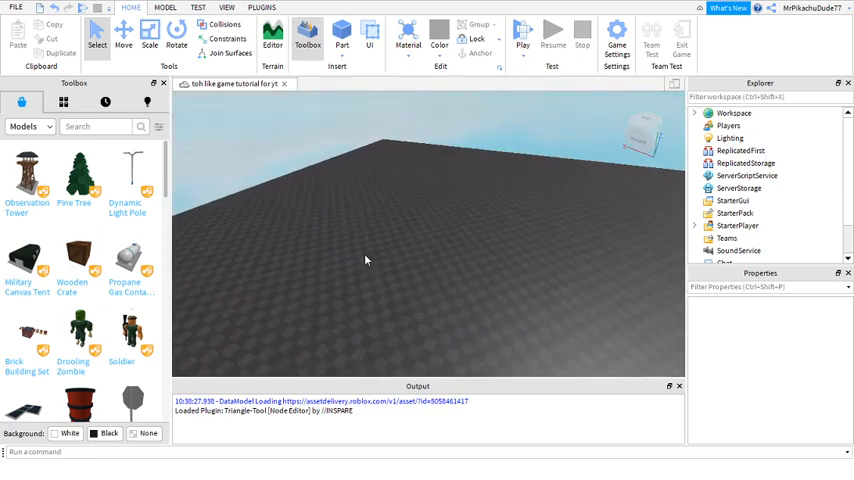
Select ServerScriptService in the Explorer as the home for the new script
click(746, 176)
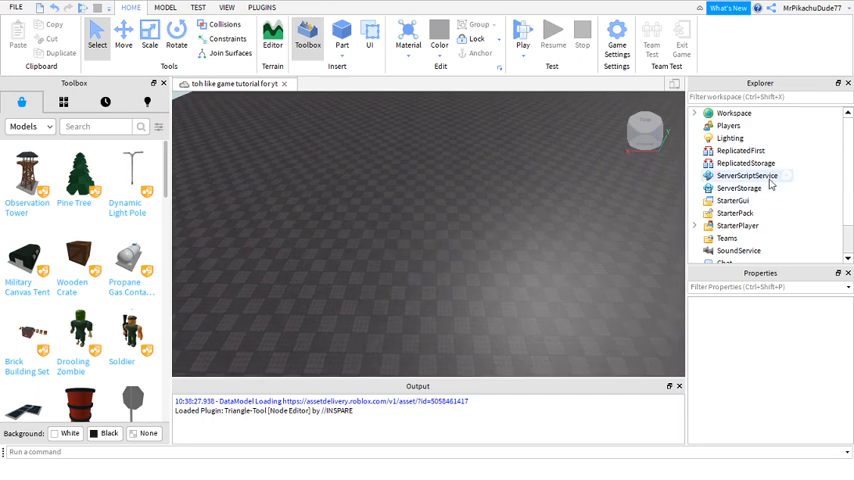
mouse_move(788, 185)
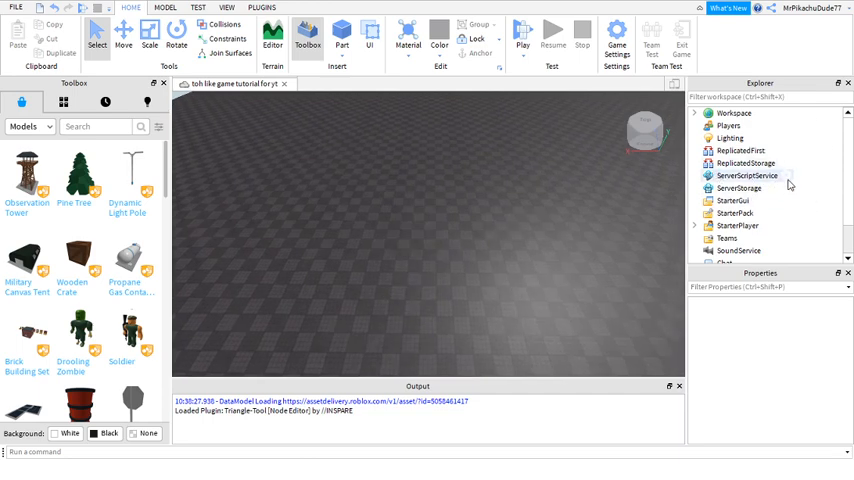
click(748, 176)
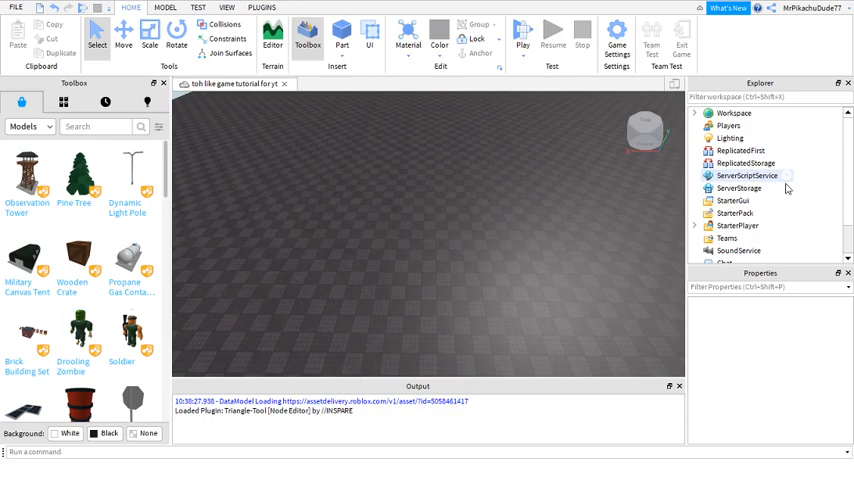
click(747, 175)
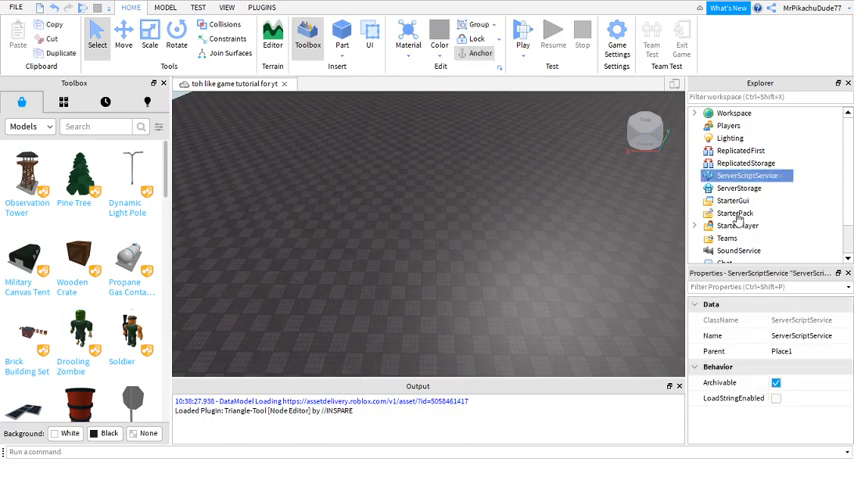
mouse_move(719, 225)
text(local level = game.)
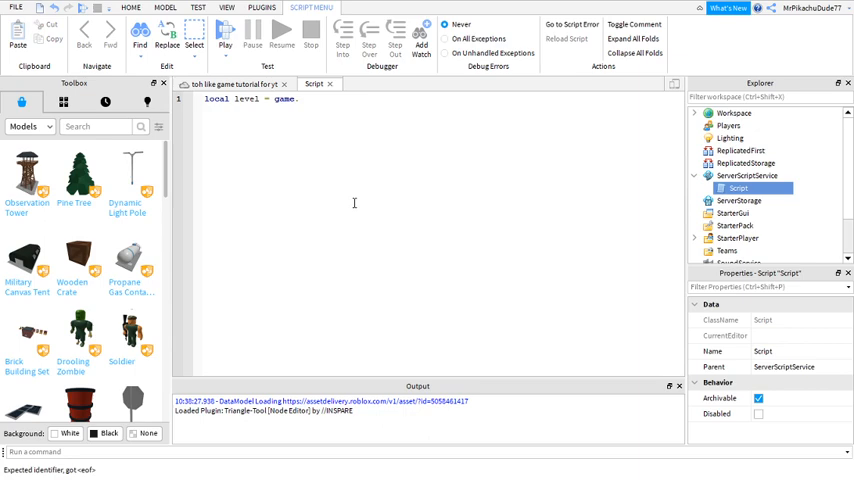
Complete line 1 with ReplicatedStorage:WaitForChild("GeneratedLevels"):GetChildren()
text(ReplicatedStorage)
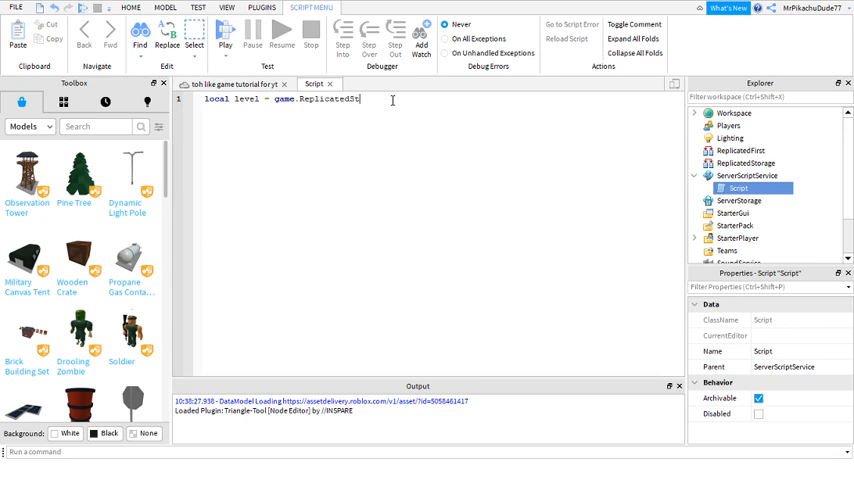
key(Backspace)
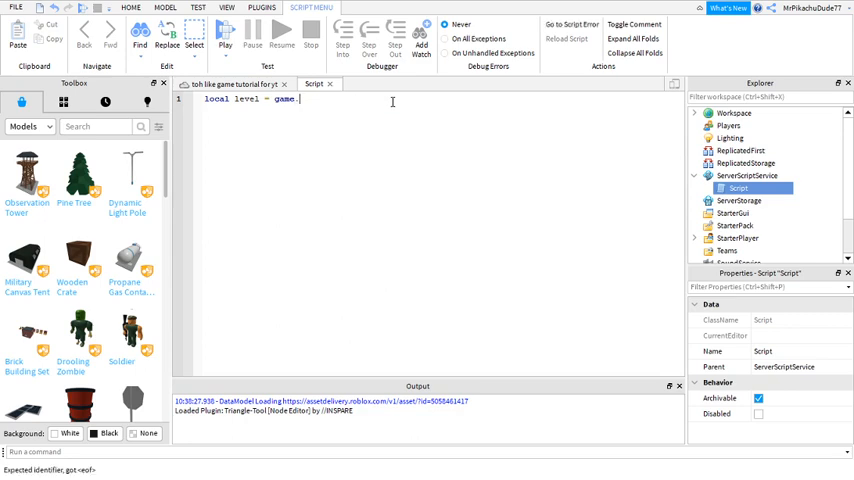
text(REg)
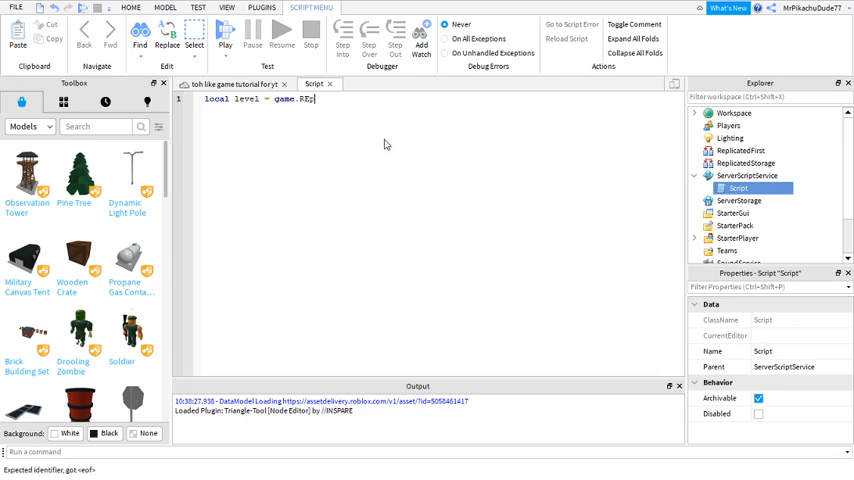
mouse_move(389, 113)
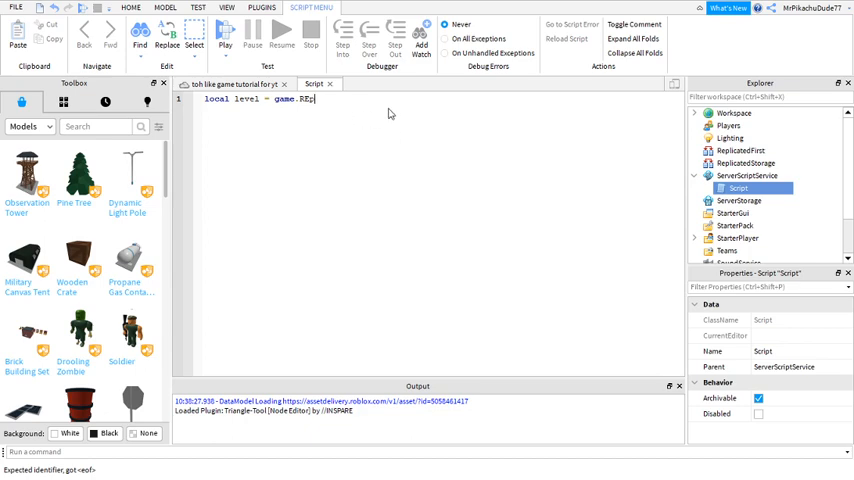
text(plicatedStorage)
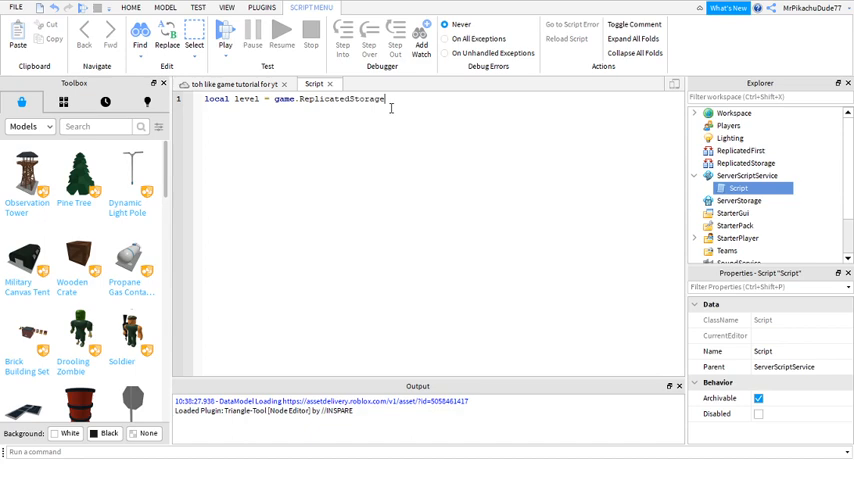
text(:)
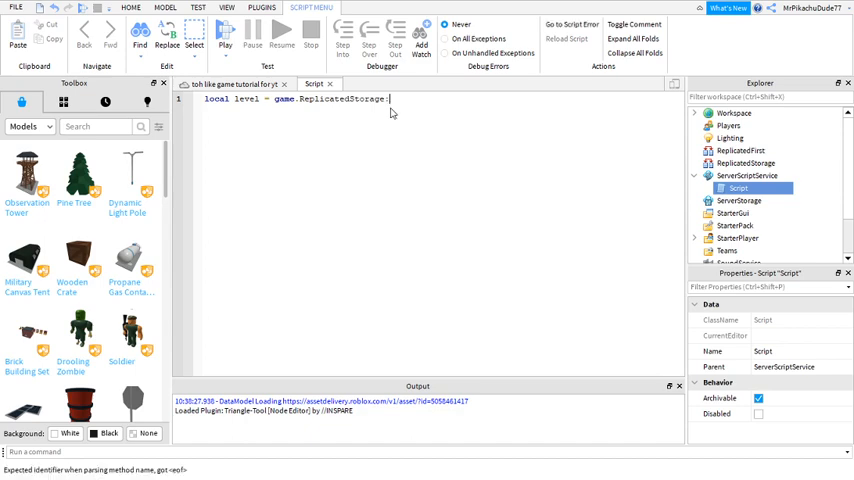
text(WaitForChild())
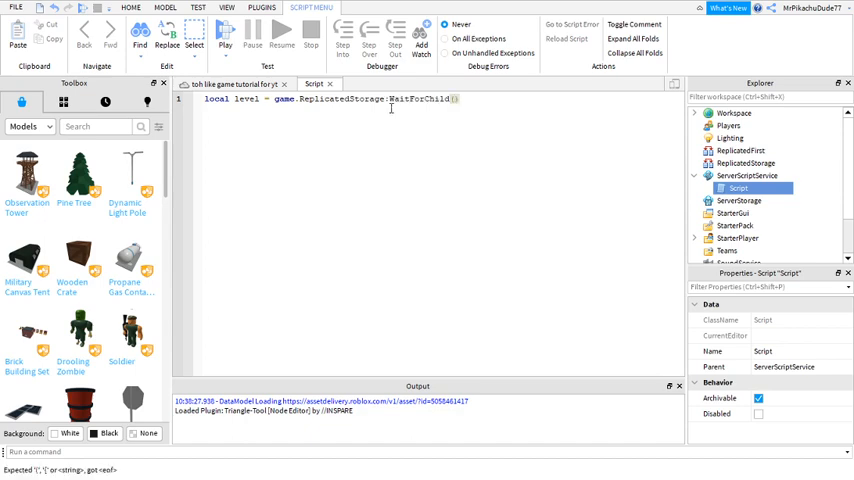
text("")
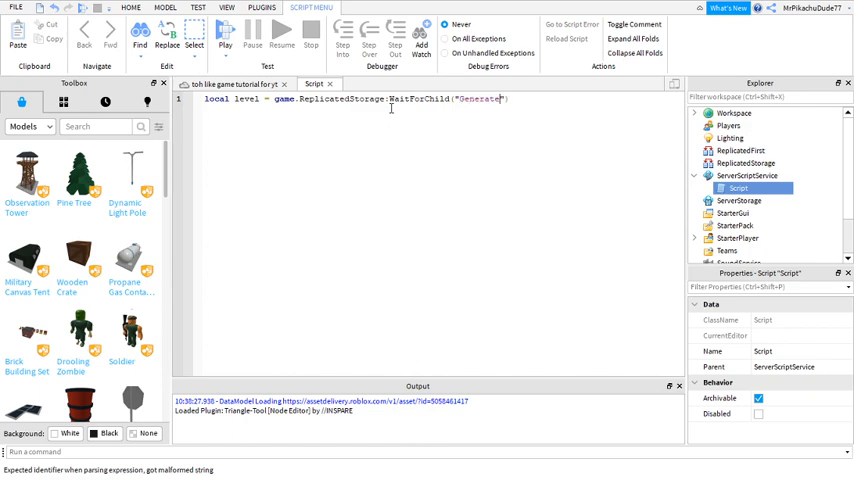
text(dLevels)
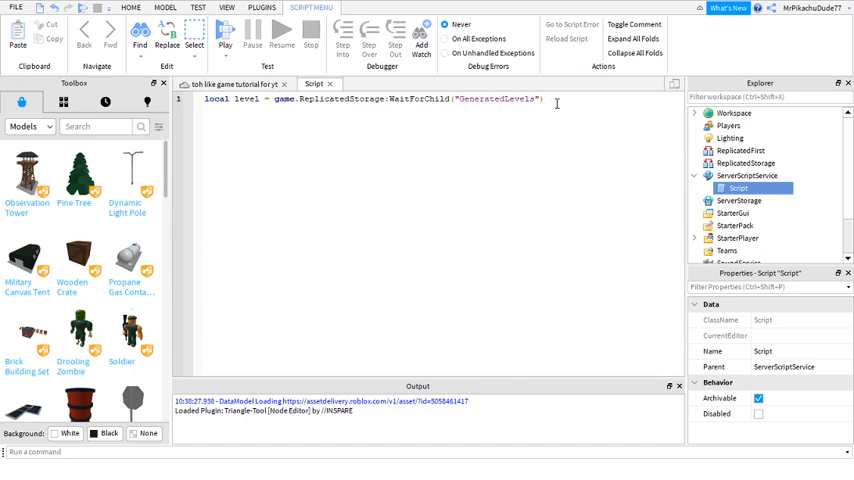
text(:Get)
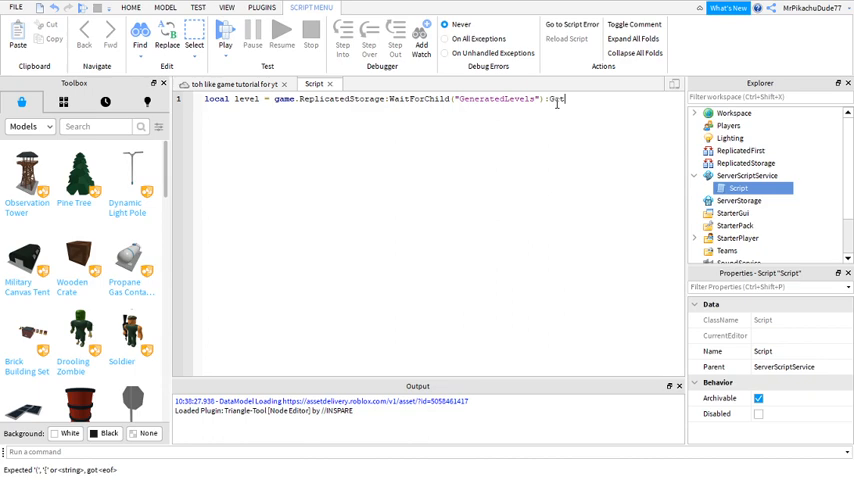
text(hilder)
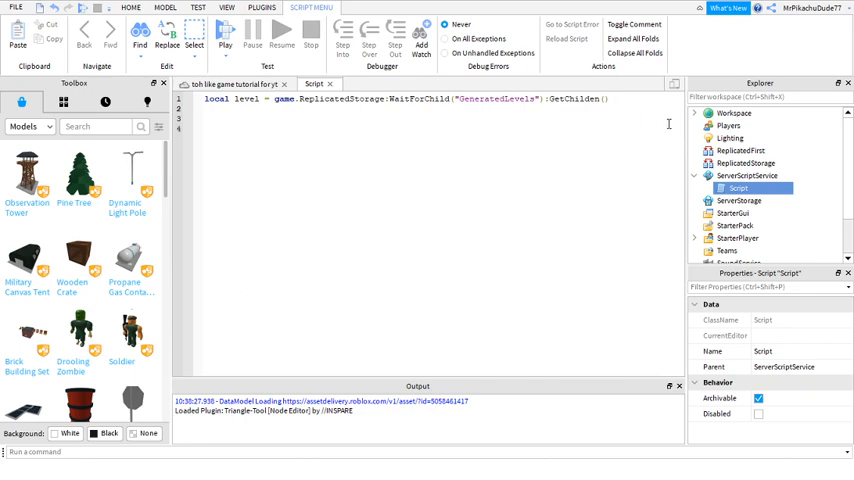
Write while true do around for i, placeHolder in pairs(game.Workspace.PlaceHolders:GetChildren())
text(var)
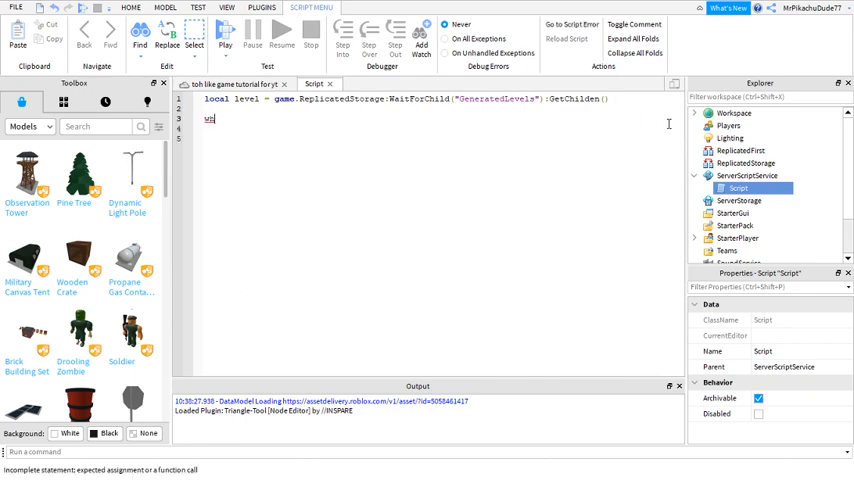
text(while true do)
click(440, 128)
text(for)
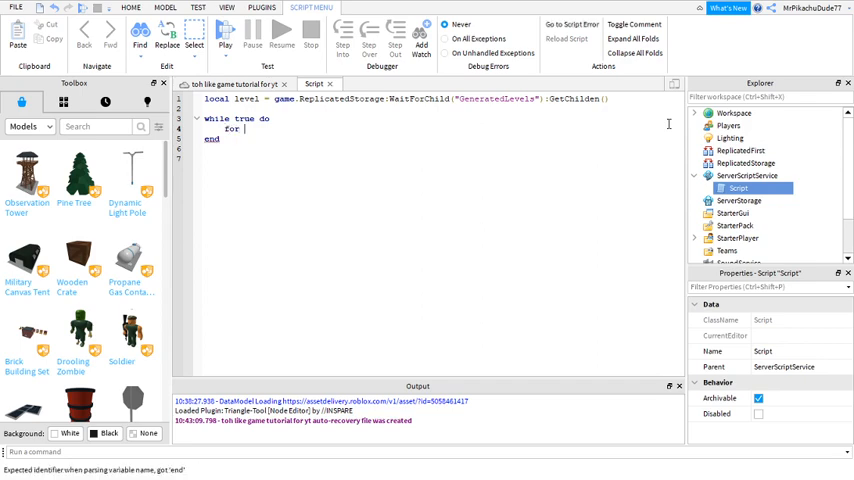
text(i,)
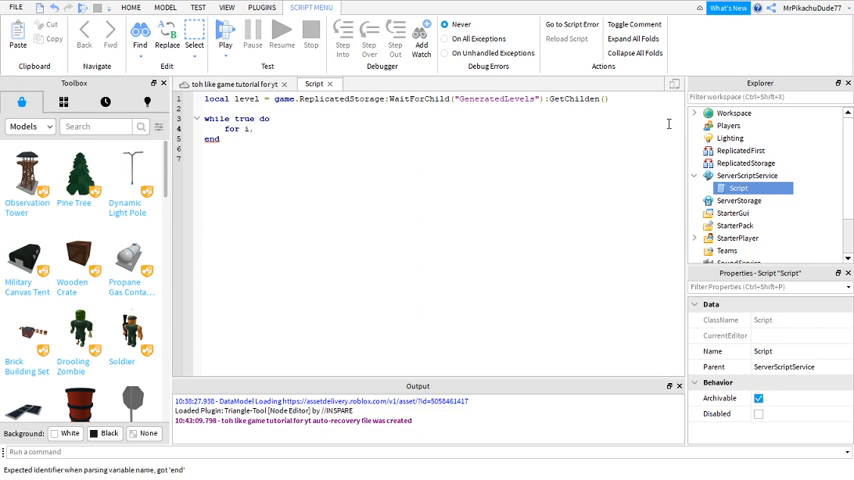
text(place)
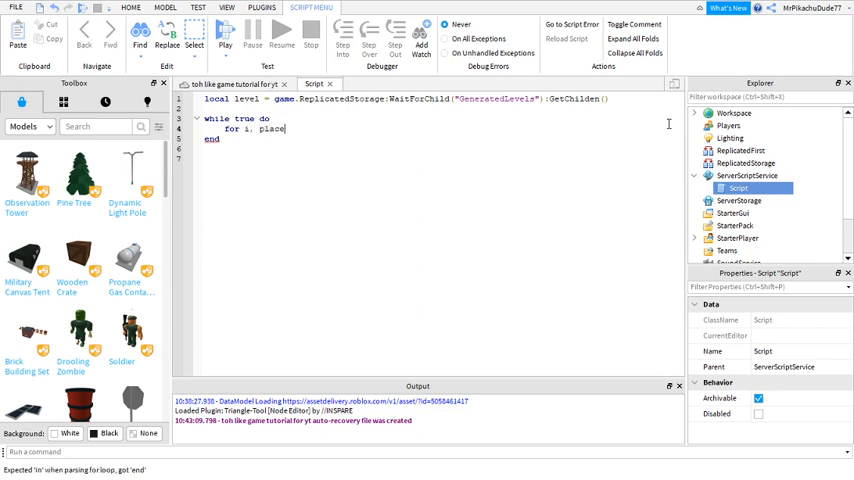
text(Holder in pa)
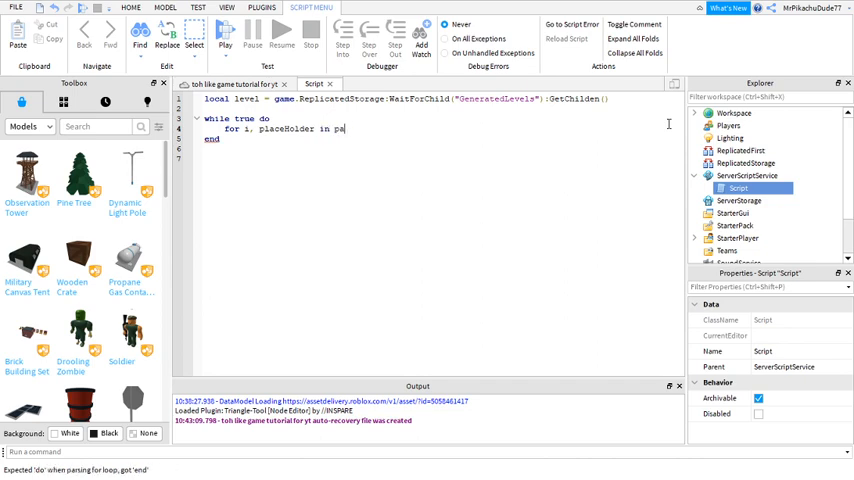
text(irs)
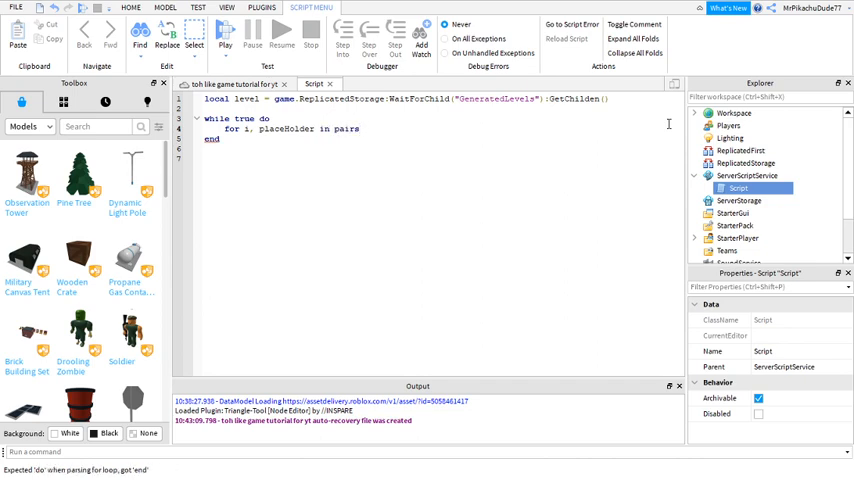
text((game.Workspace.)
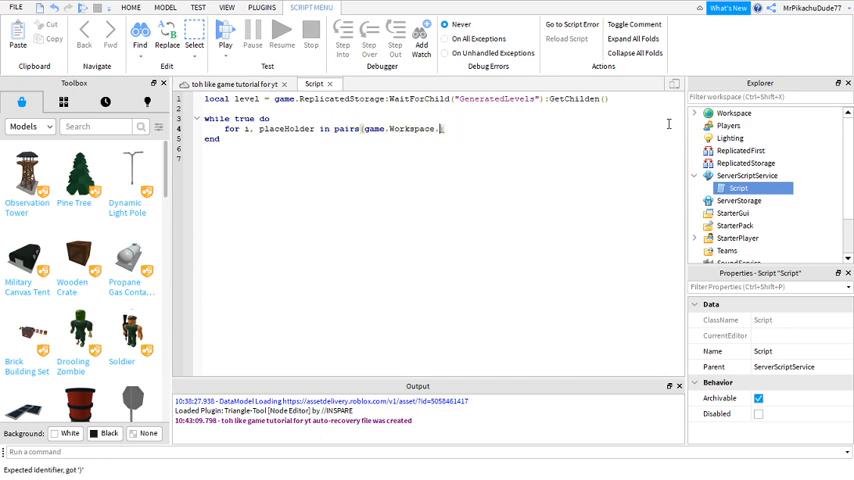
text(PlaceHolders:GetChildren()) do)
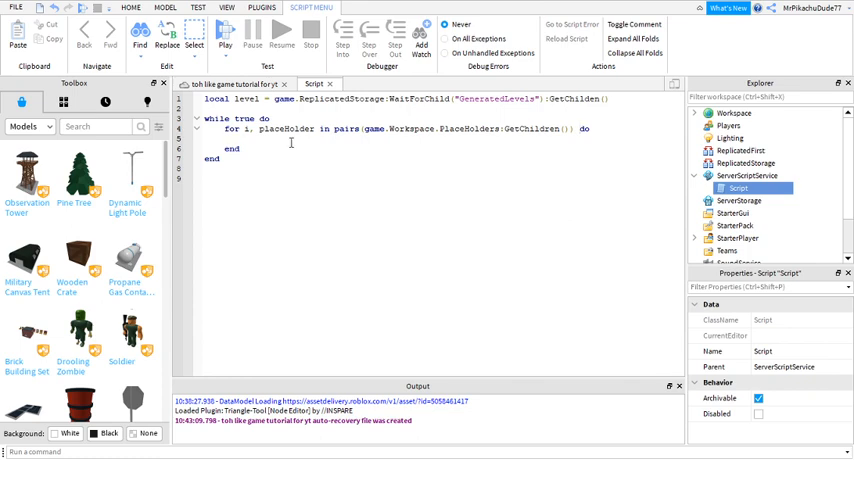
Add local chosenLevel = level[math.random(1, #level)]:Clone() inside the for loop
text(local cho)
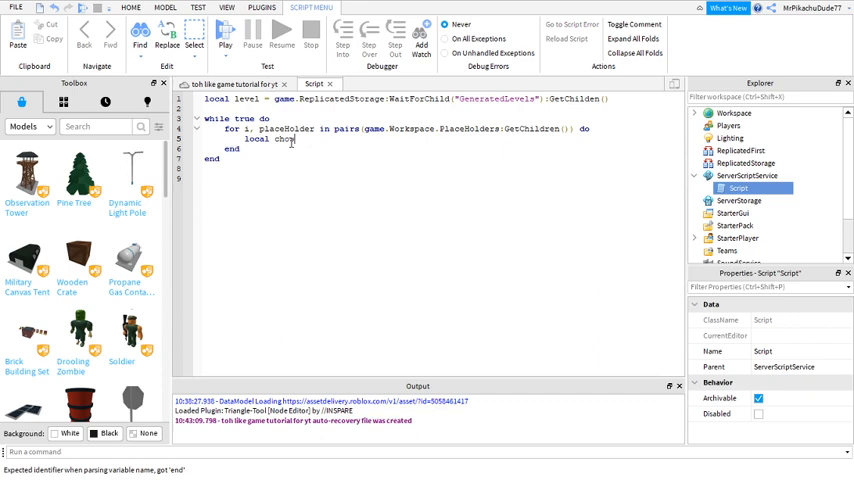
text(senLevel)
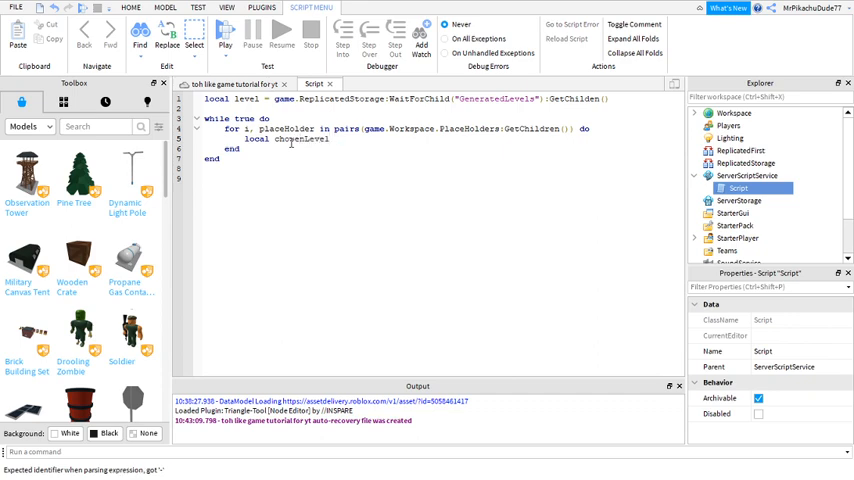
text(= level)
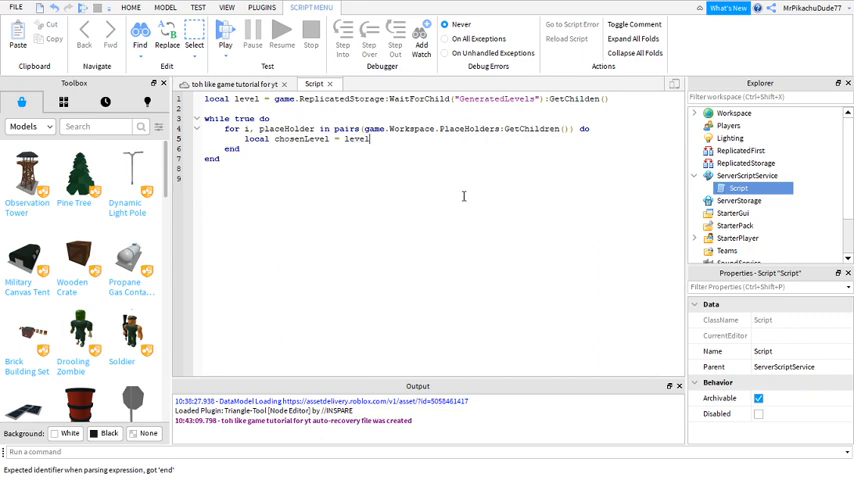
text(l)
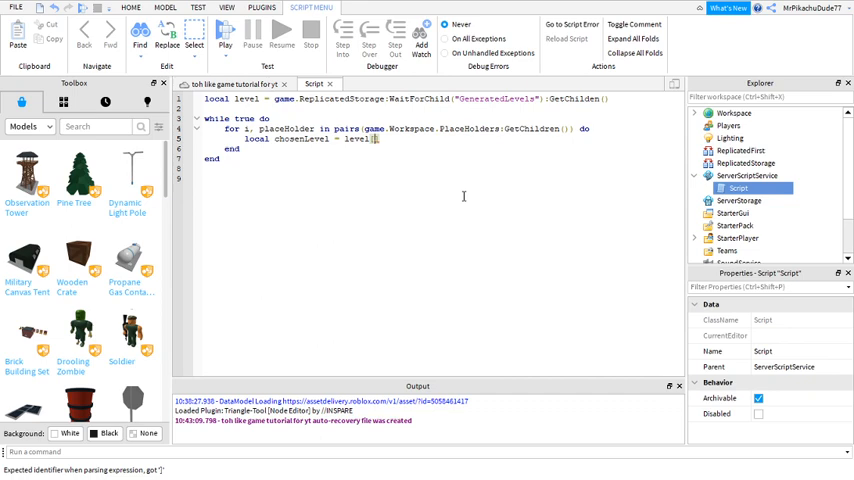
text(math.random)
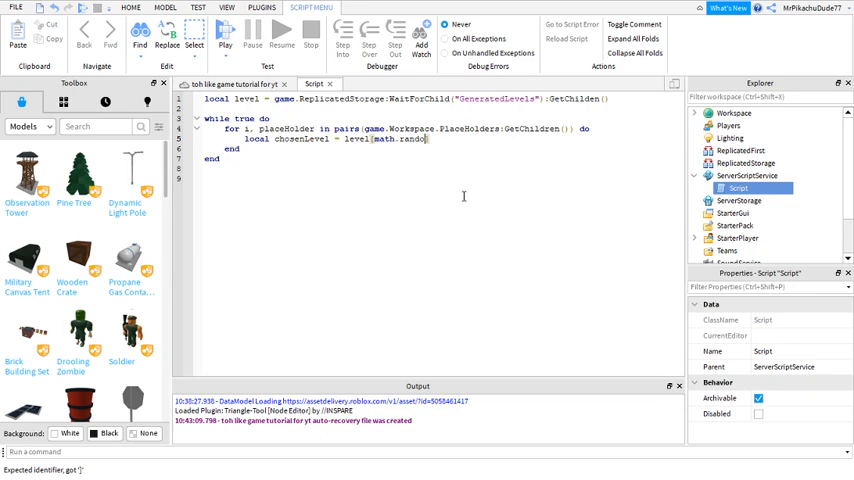
text(m)
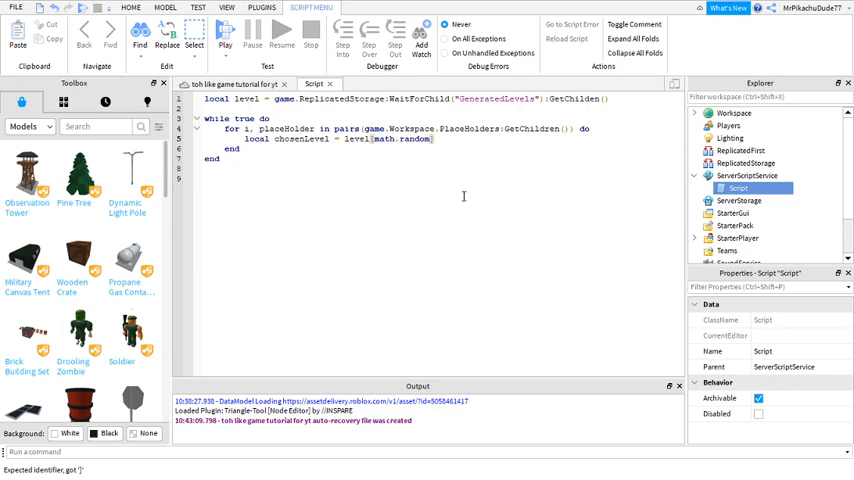
text(()
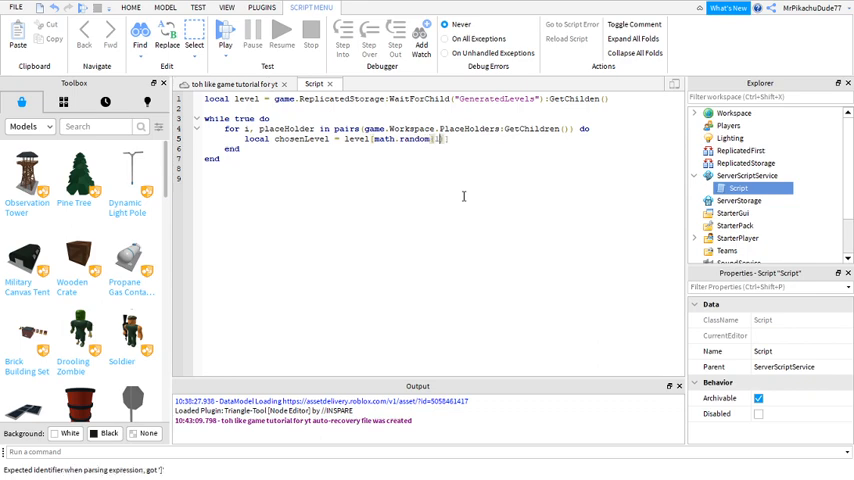
text(1,)
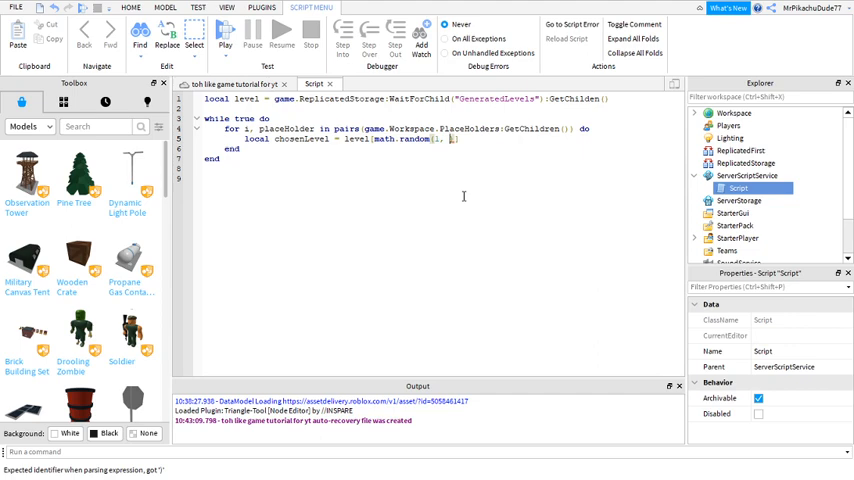
text(1)
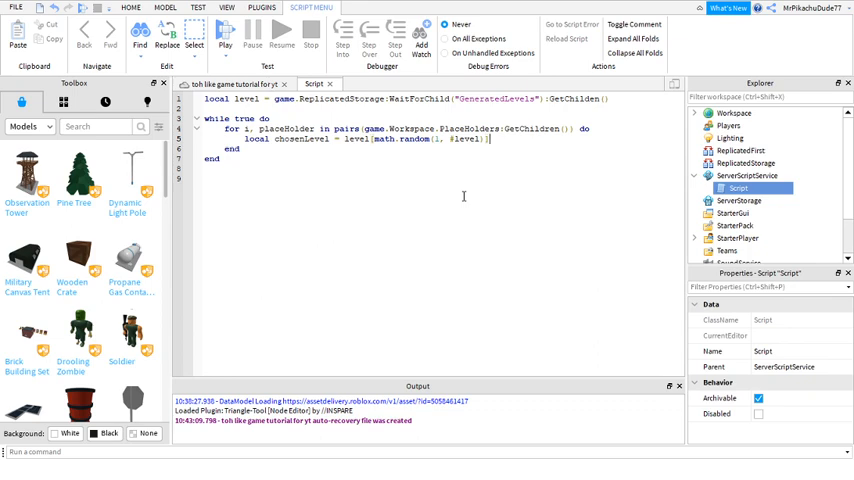
text(:Clon)
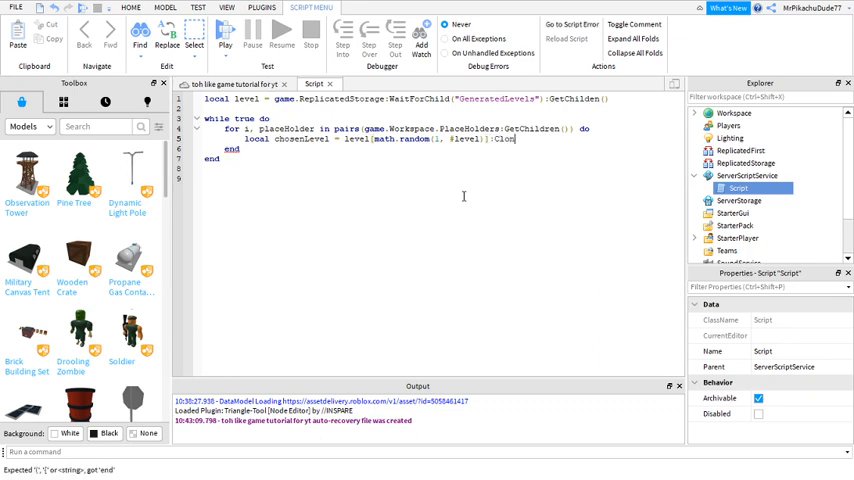
text(e())
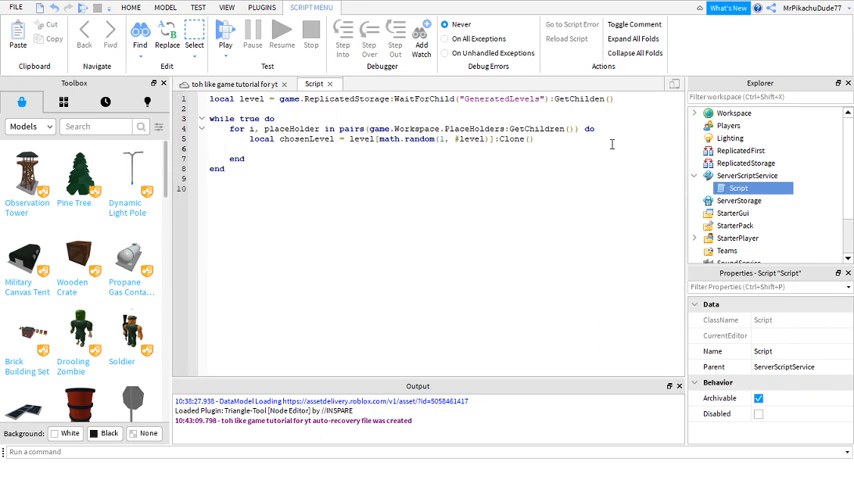
Set chosenLevel.PrimaryPart to its Floor and call SetPrimaryCFrame(placeHolder.CFrame)
text(chosenLevel.Prim)
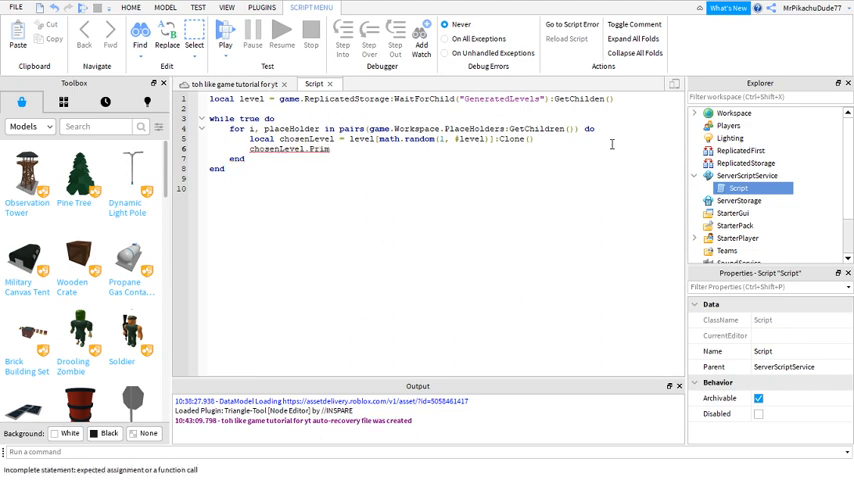
text(ary)
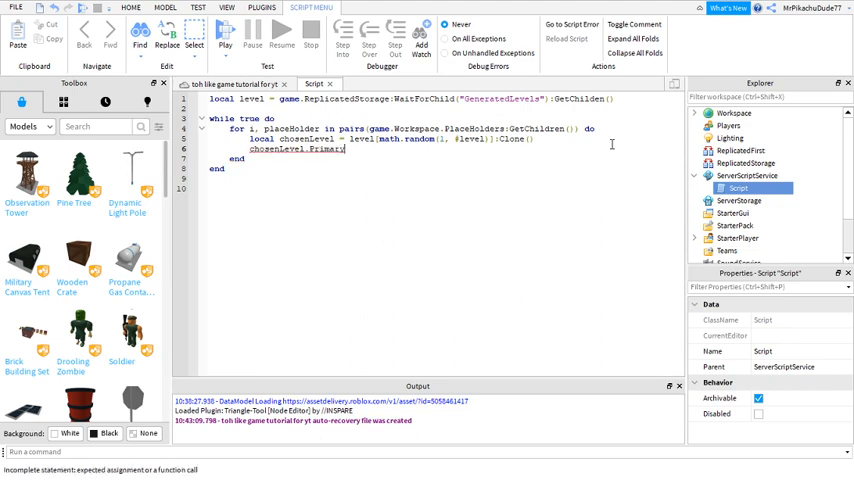
text(Part)
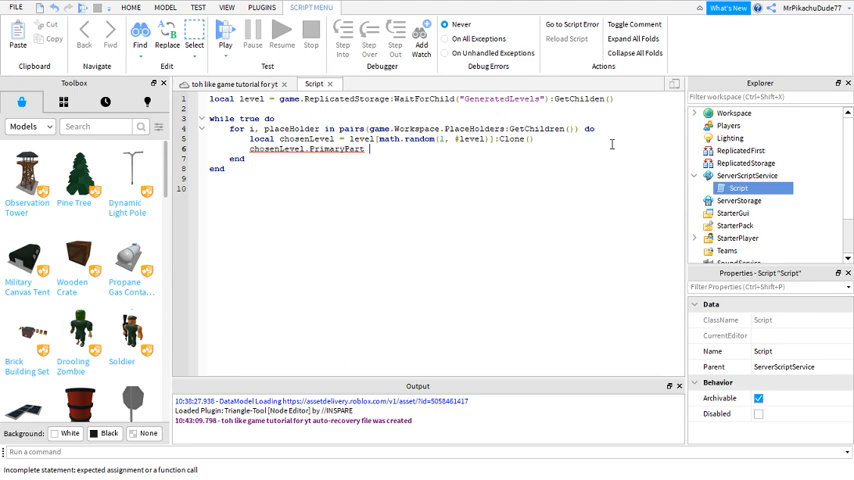
text(= chosenLevel.Floor)
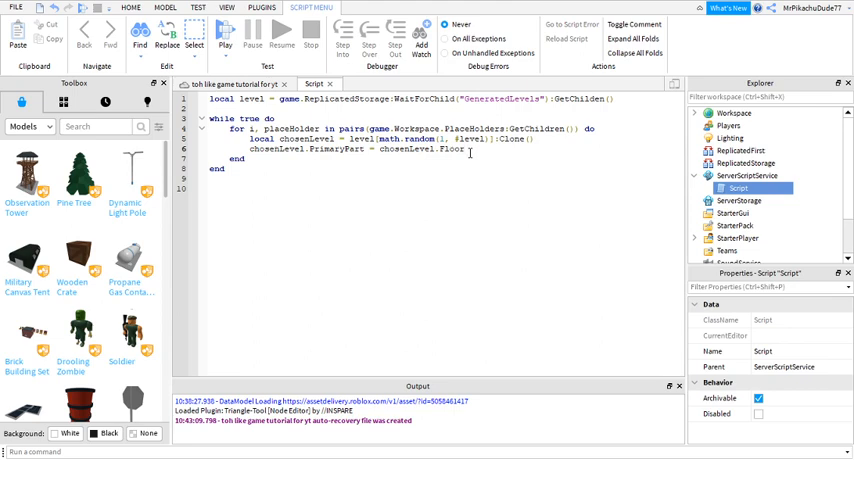
text(chosenLevel:SetPrimar)
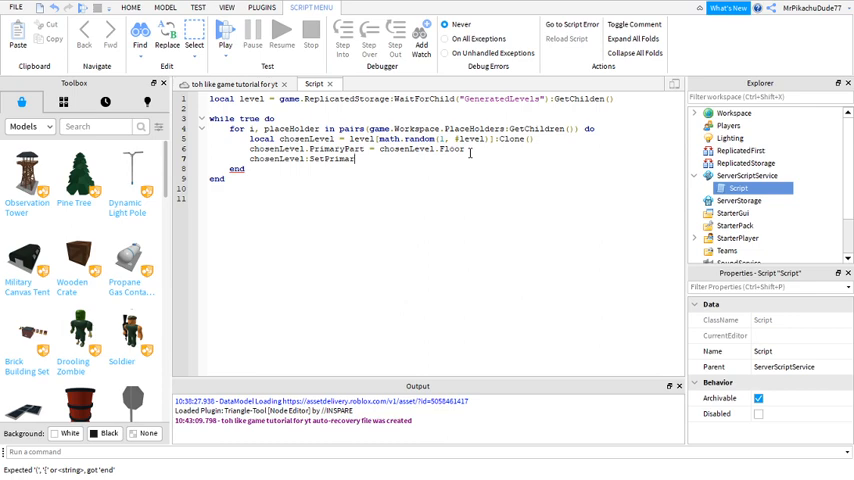
text(yCFr)
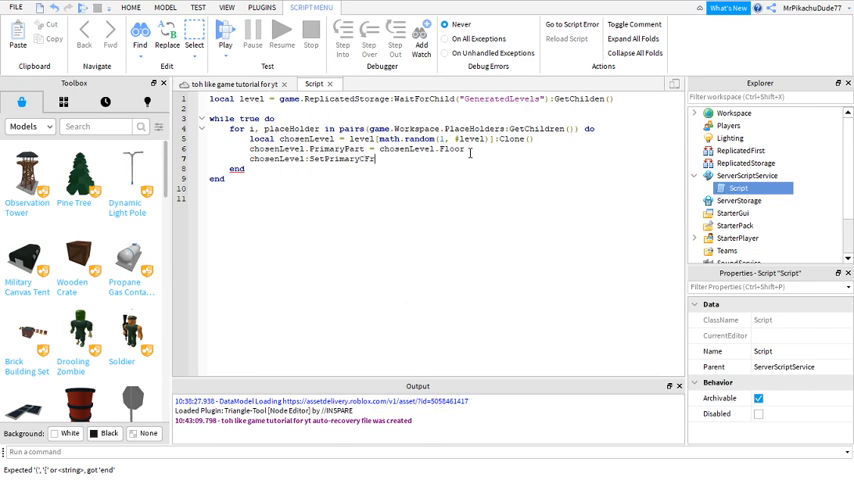
text(ame)
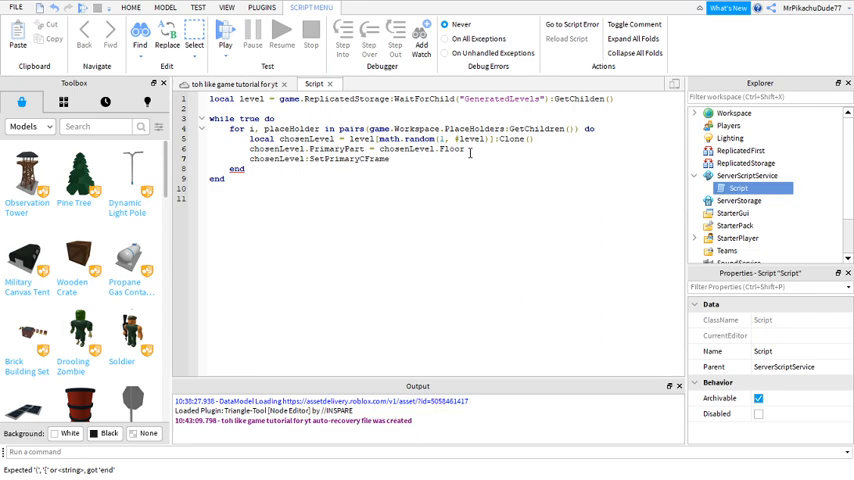
text((place))
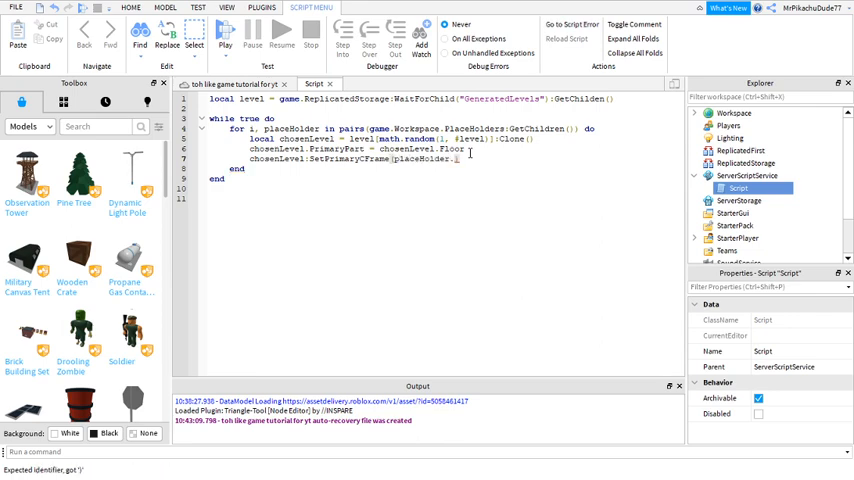
text(CFrame)
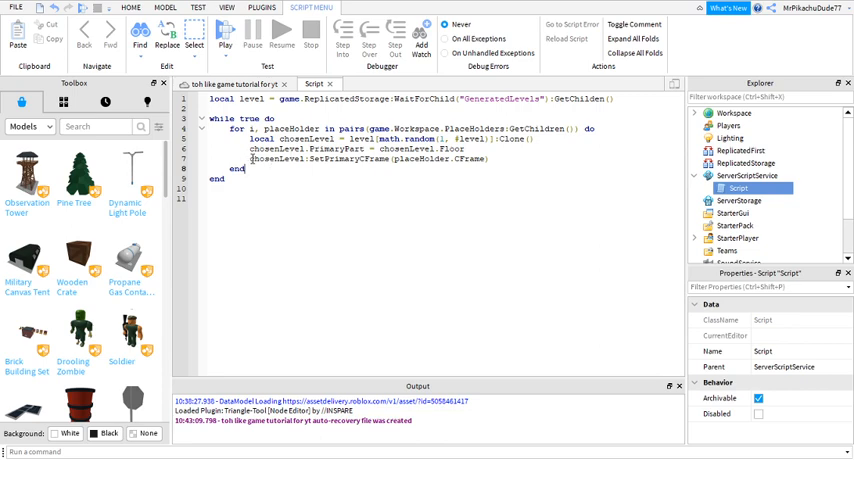
double_click(260, 158)
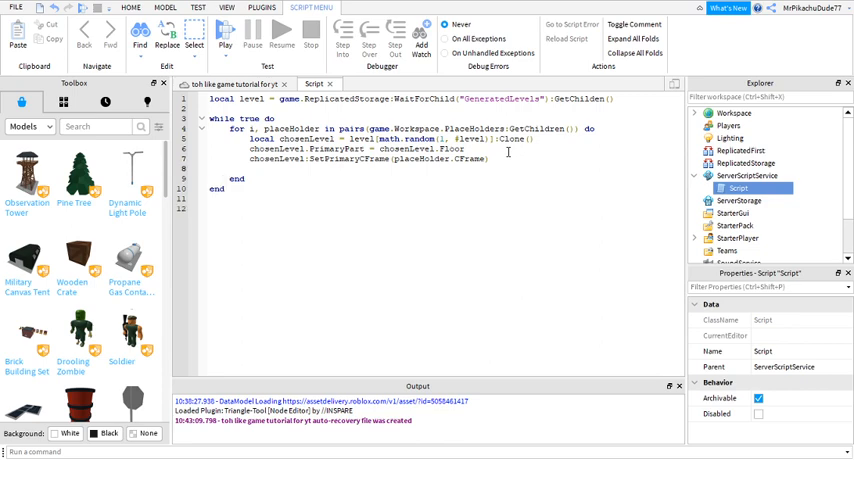
Add chosenLevel.Parent = game.Workspace.currentLevels and fix the folder name's capitalisation
text(chosenLevel)
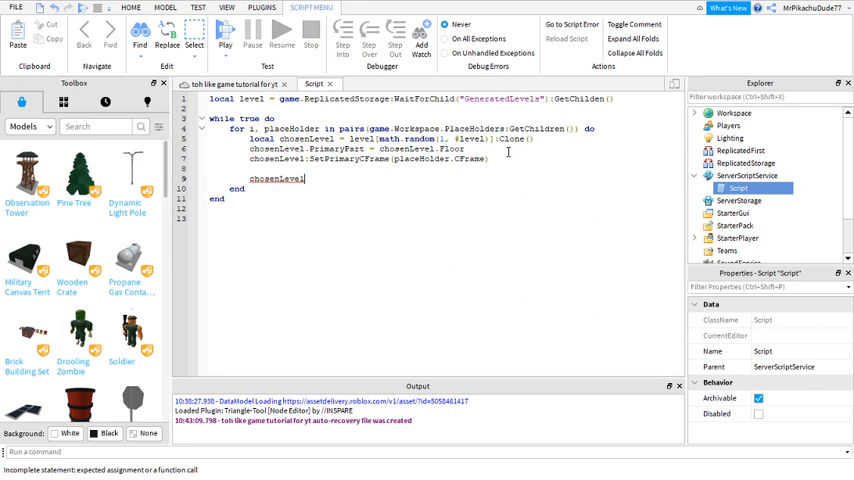
text(.Fa)
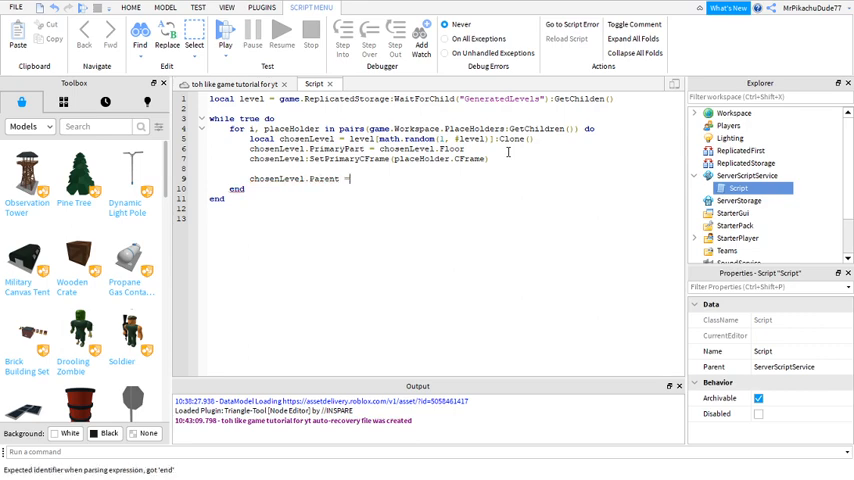
text(game)
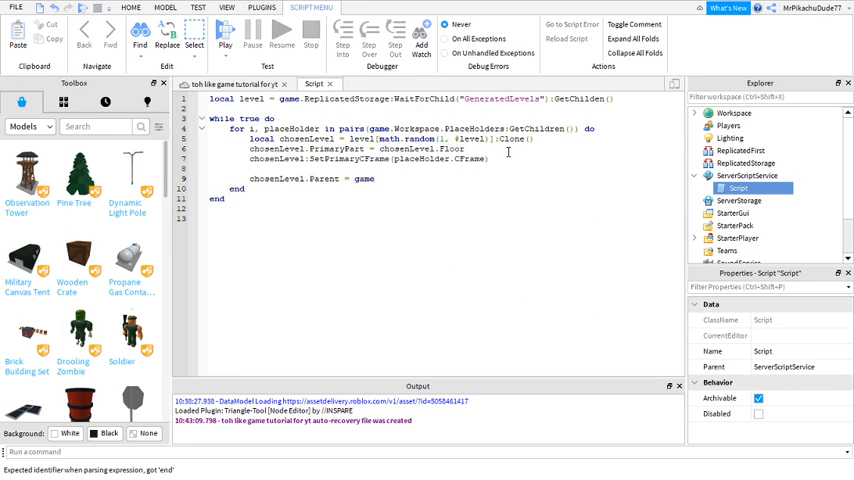
text(.Workspace)
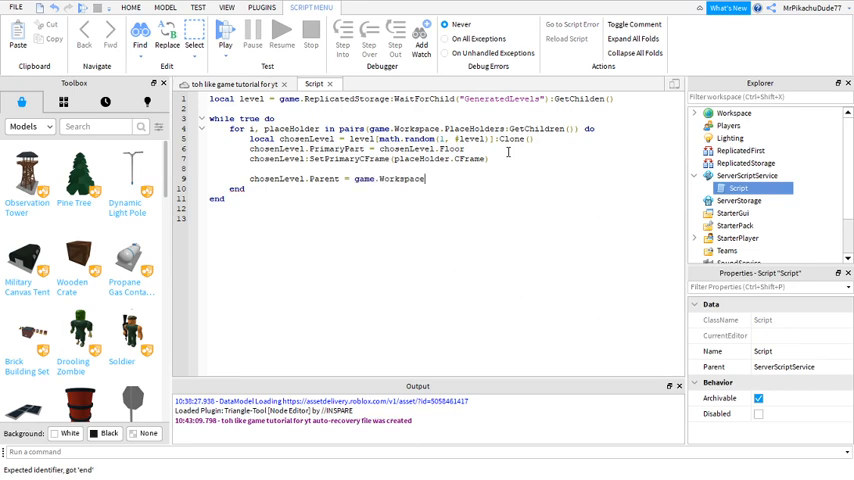
text(.Cur)
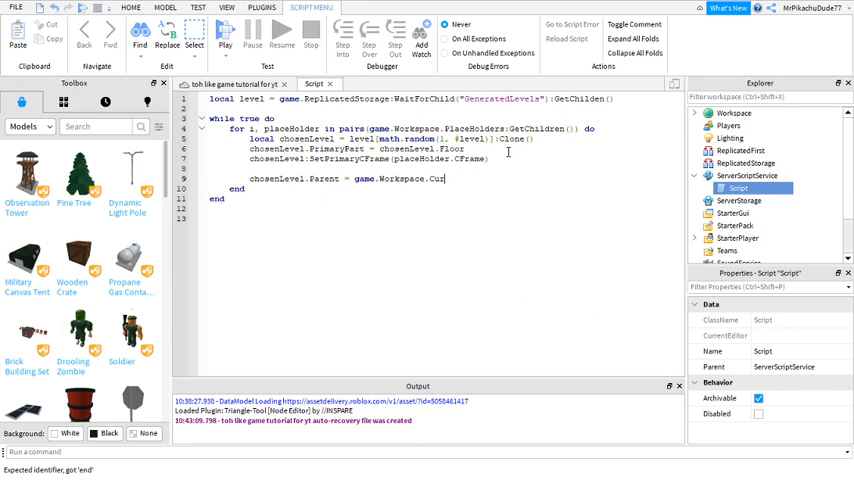
text(rent)
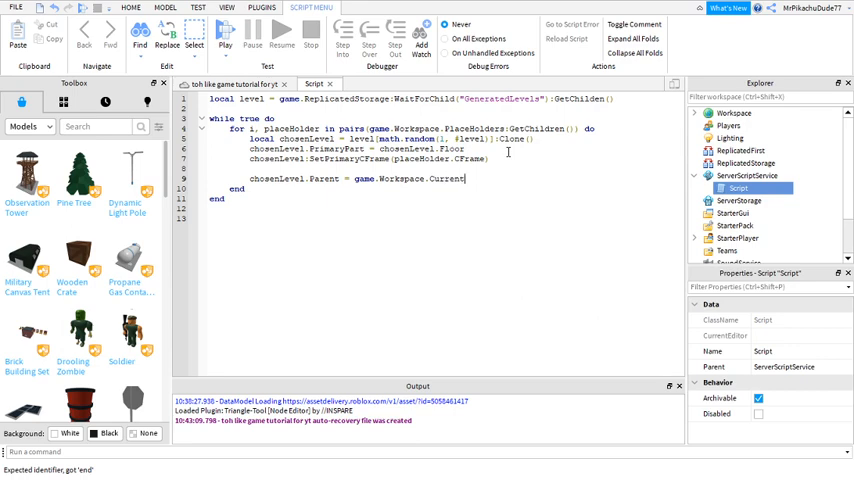
text(Levels)
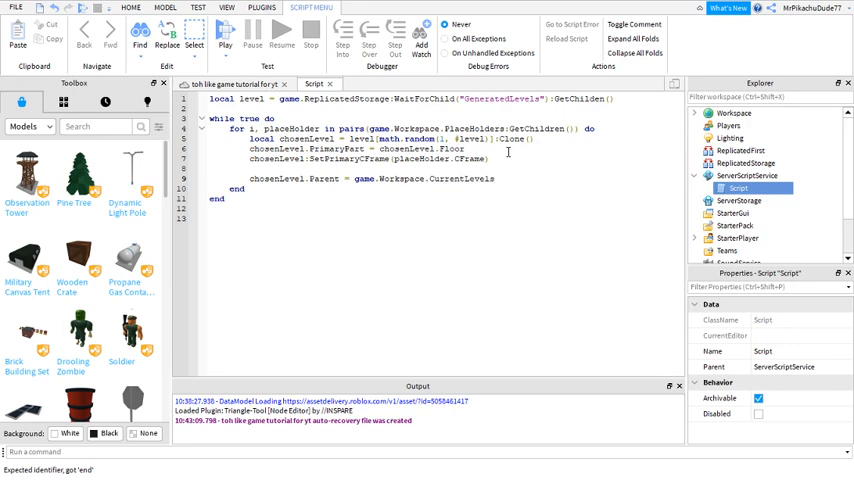
double_click(459, 178)
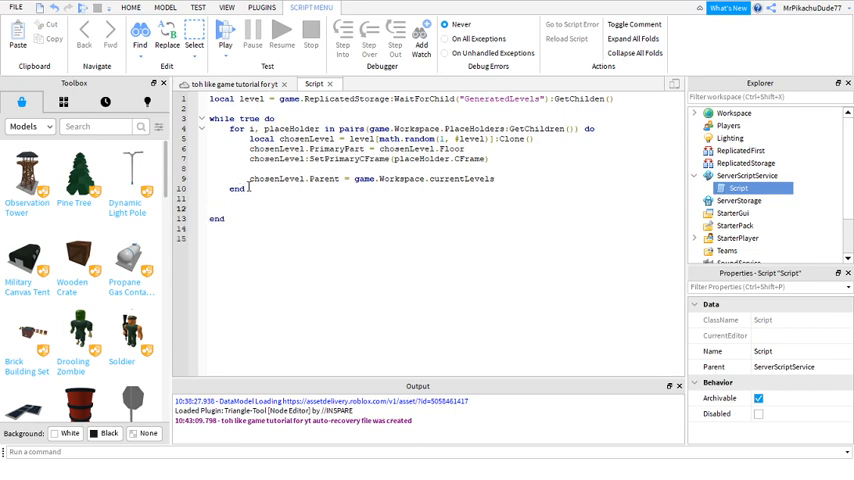
After the for loop, add wait(10) and game.Workspace.currentLevels:ClearAllChildren()
double_click(238, 188)
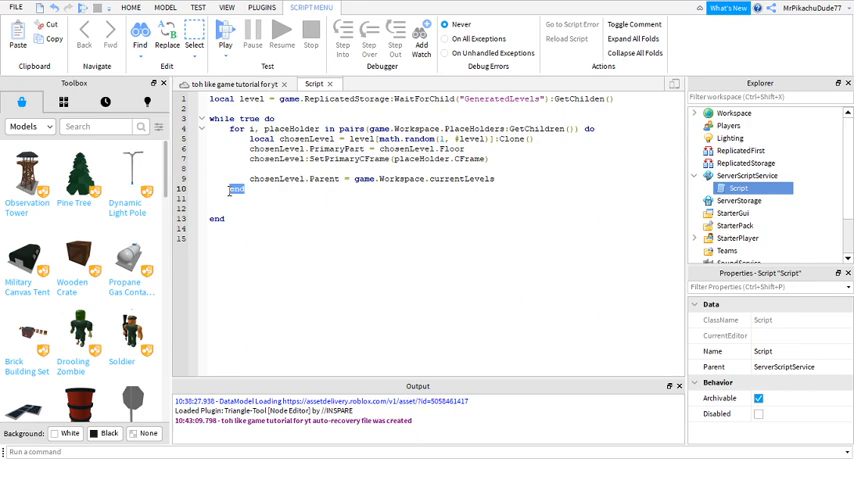
click(245, 206)
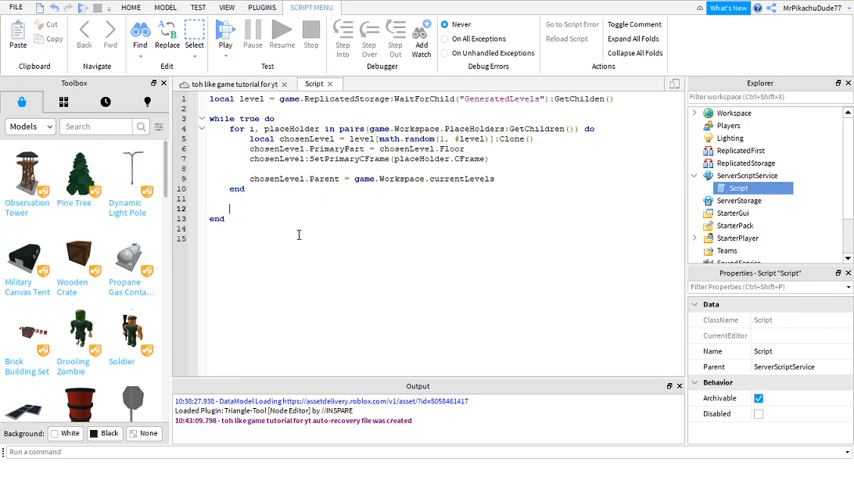
text(wait())
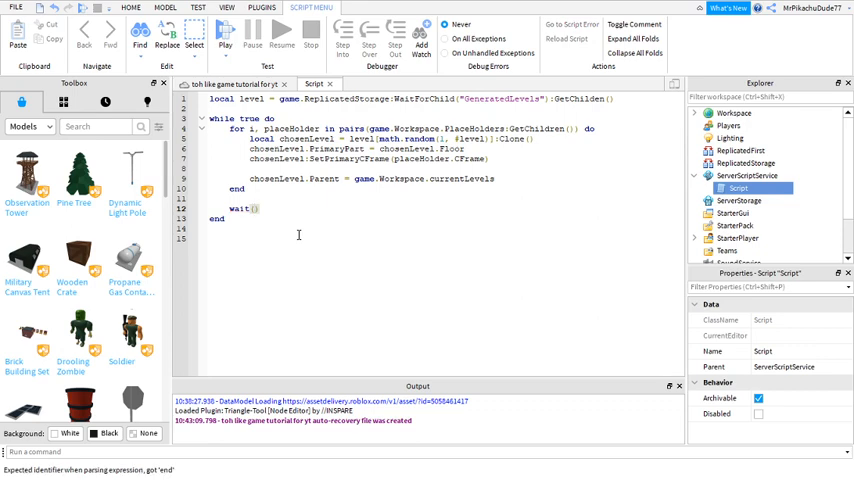
text(10)
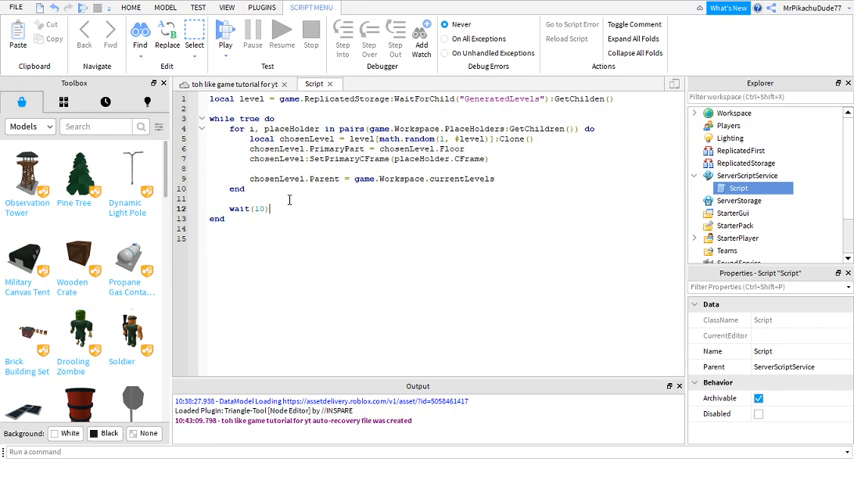
text(game.)
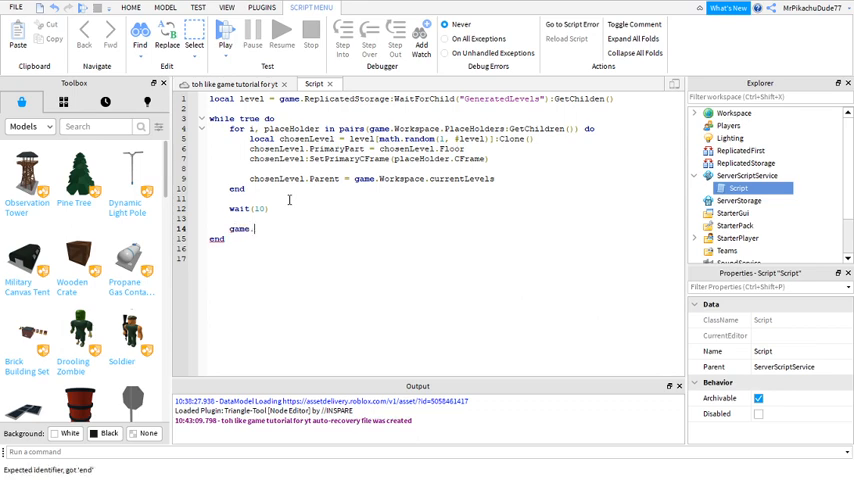
text(Workspace)
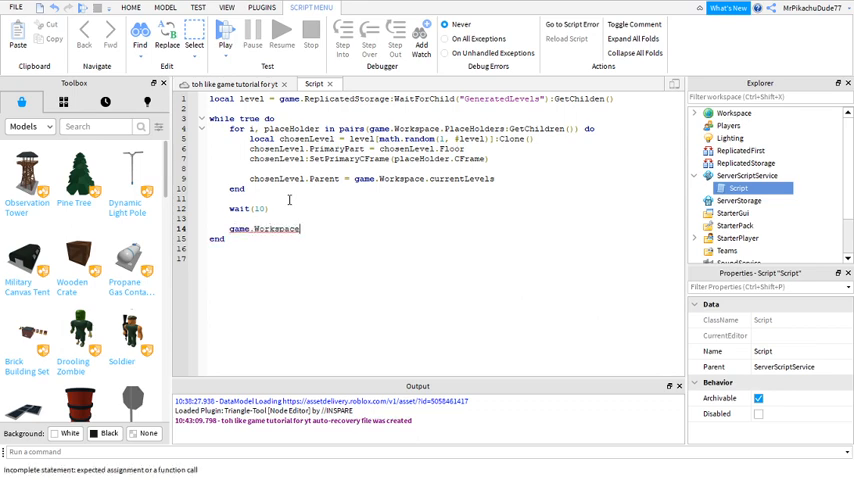
text(.current)
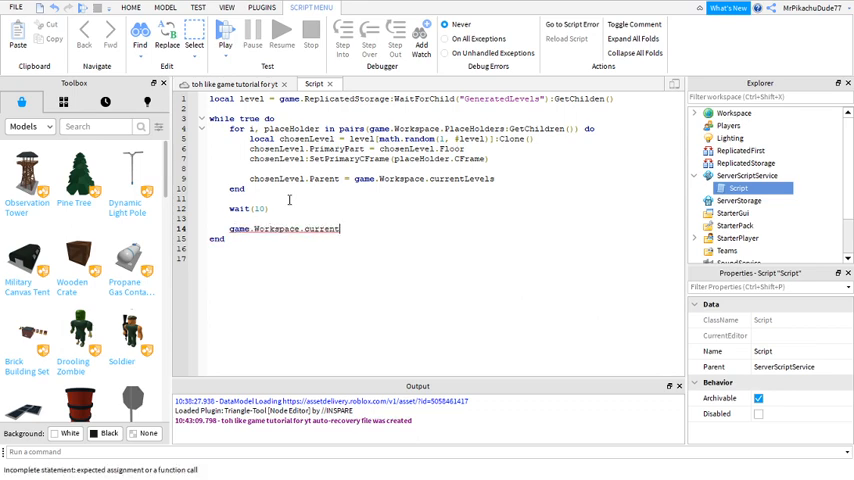
text(Levels)
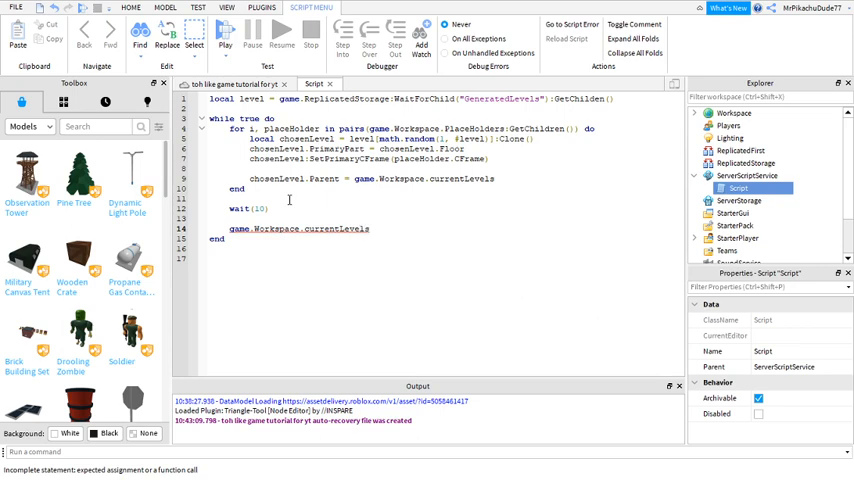
text(:ClearAllChildren()
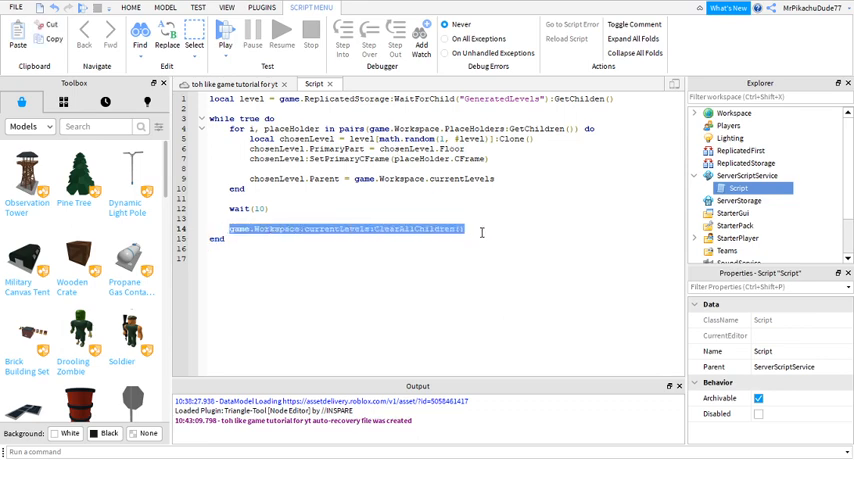
click(475, 229)
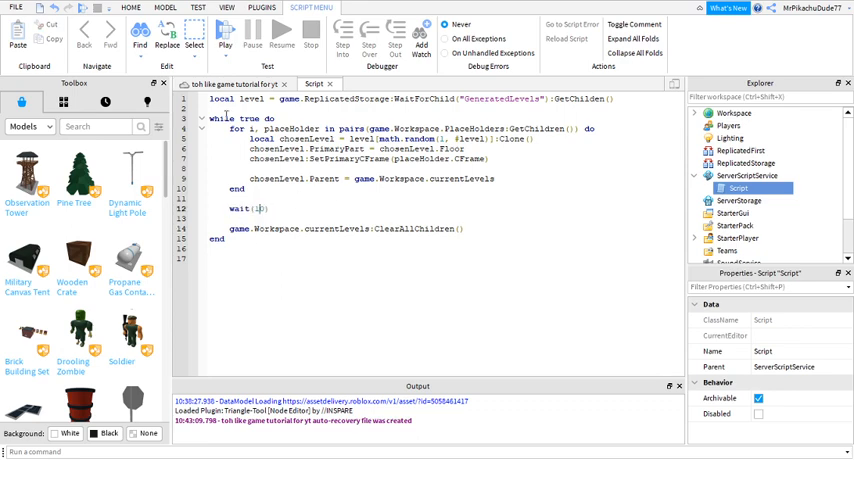
text(0)
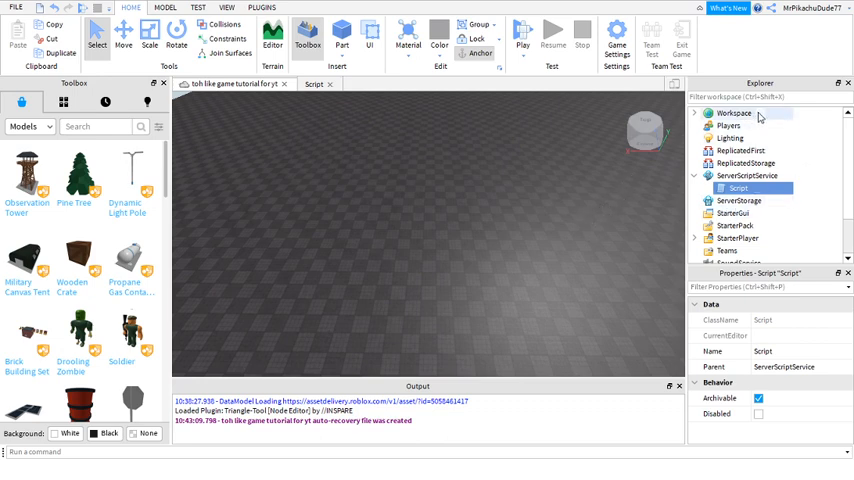
Insert and resize a flat Floor part, then select the Floor parts in Workspace
click(734, 113)
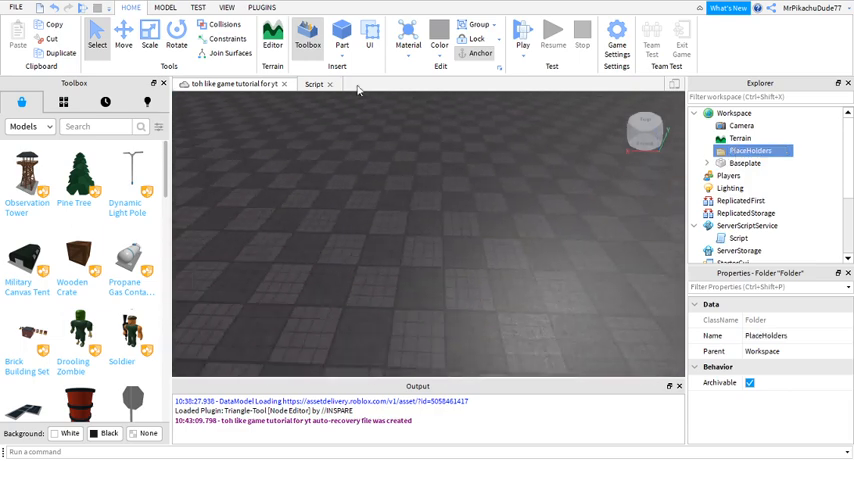
click(341, 37)
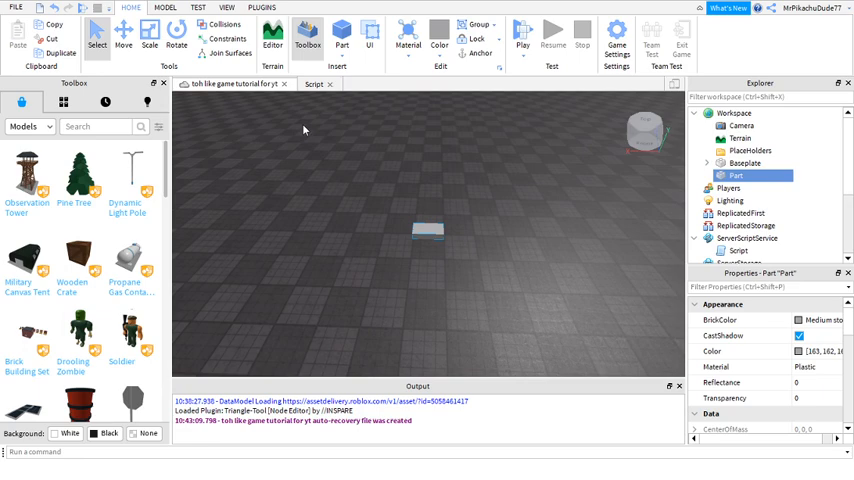
click(150, 40)
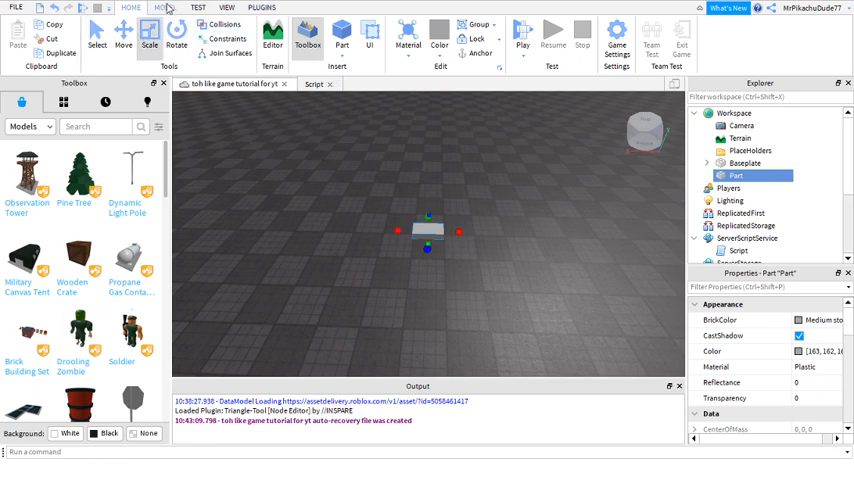
click(164, 7)
text(Floor)
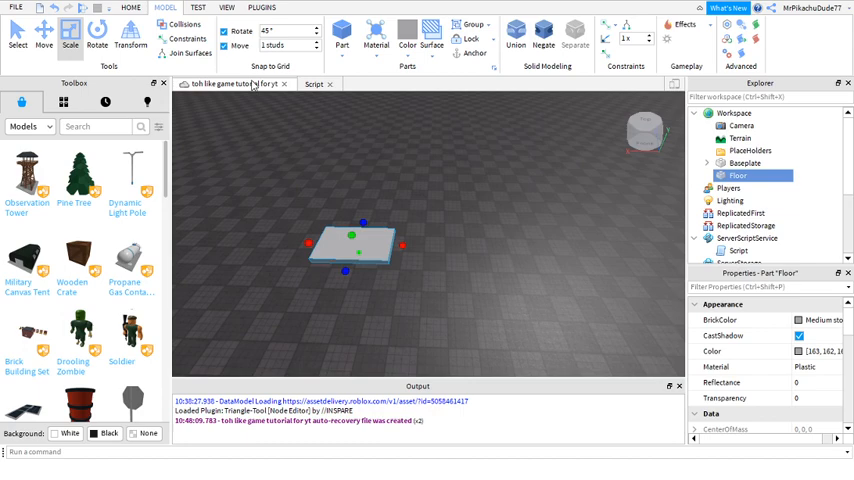
click(44, 38)
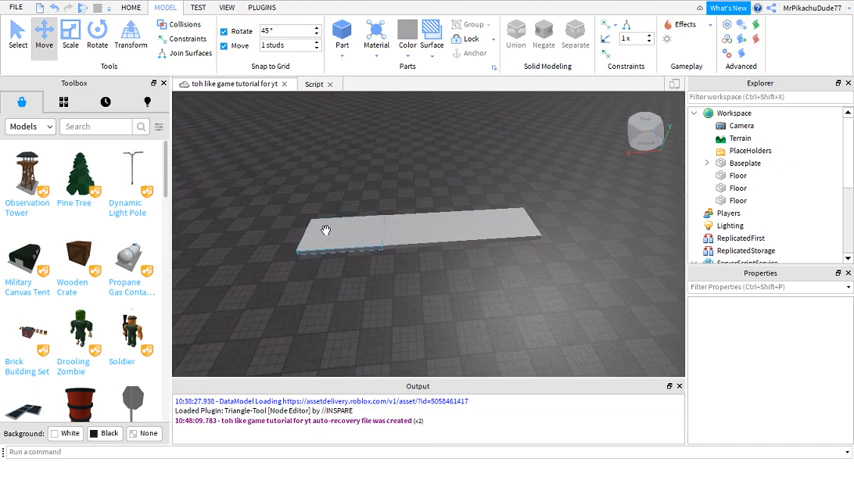
click(738, 176)
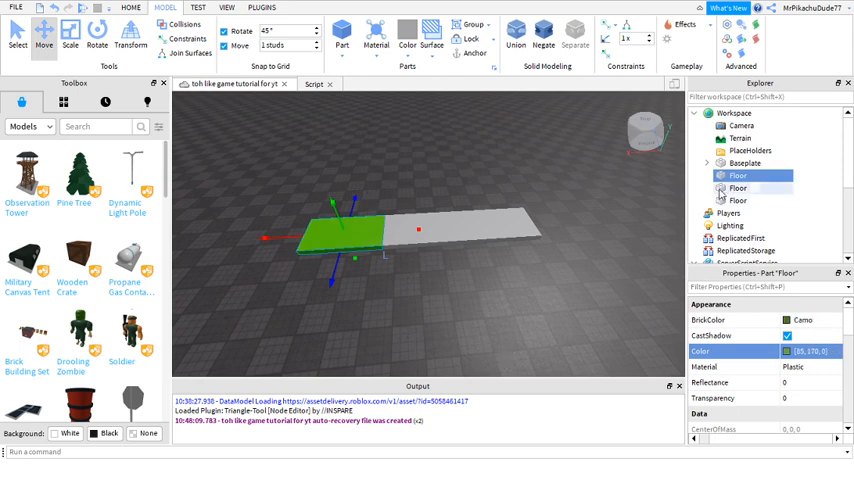
click(738, 188)
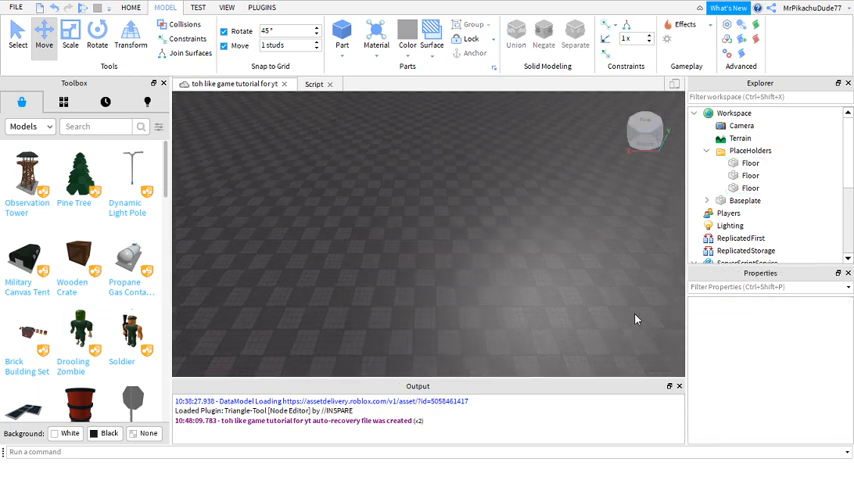
Insert another part and drag its scale handle to widen it into a flat plate
click(750, 188)
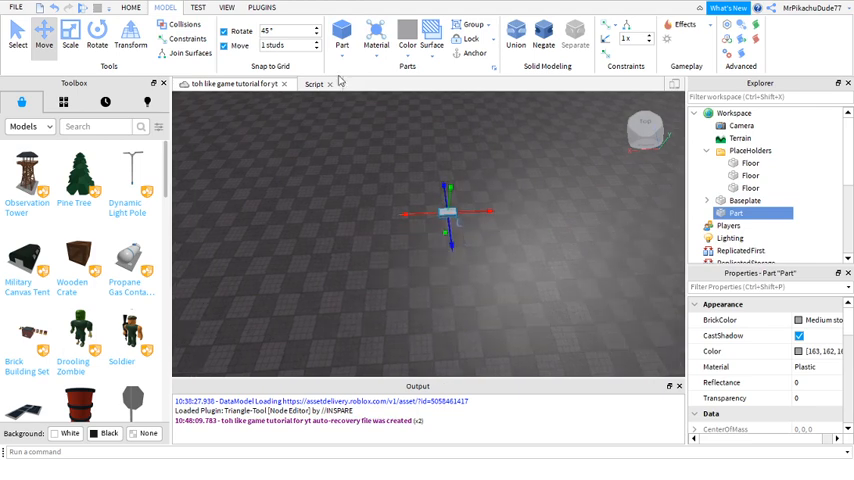
click(70, 38)
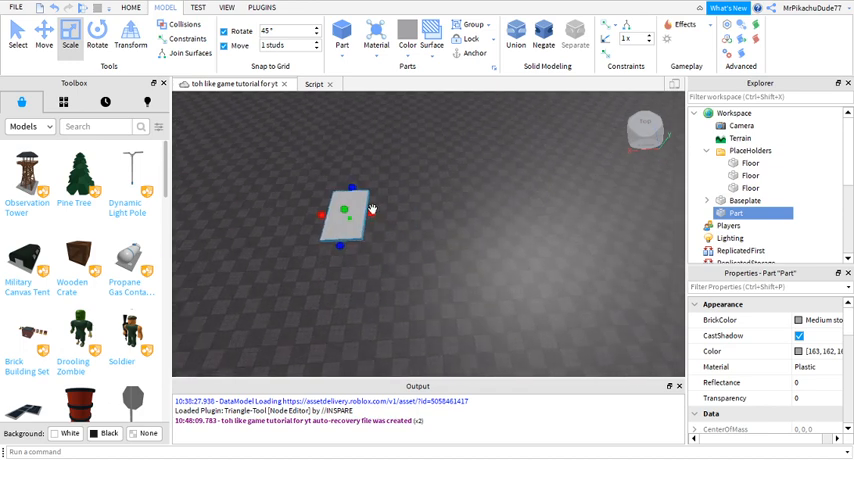
drag(363, 210, 400, 212)
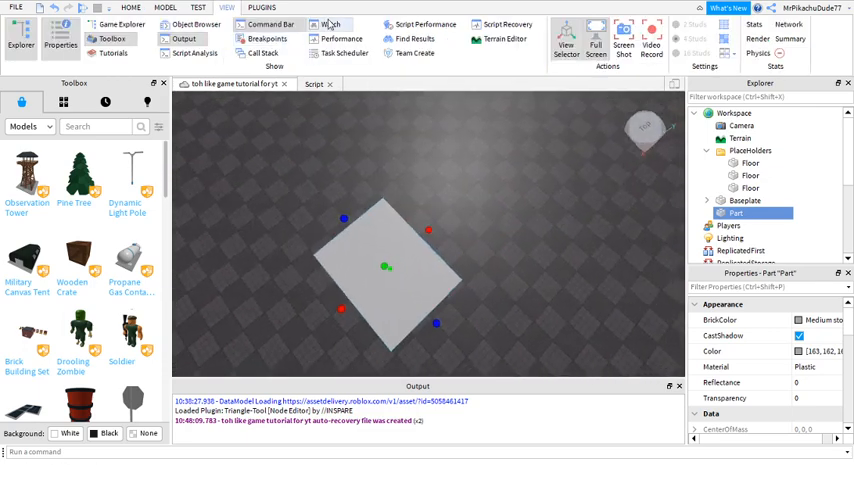
click(165, 9)
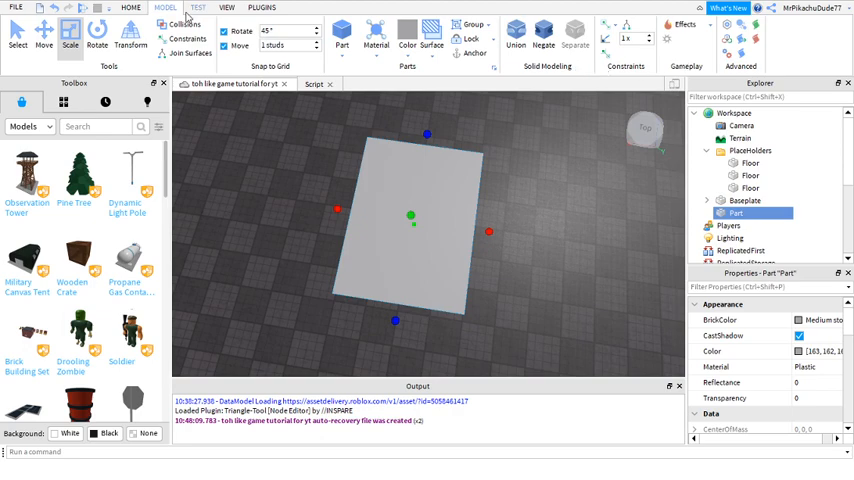
click(198, 7)
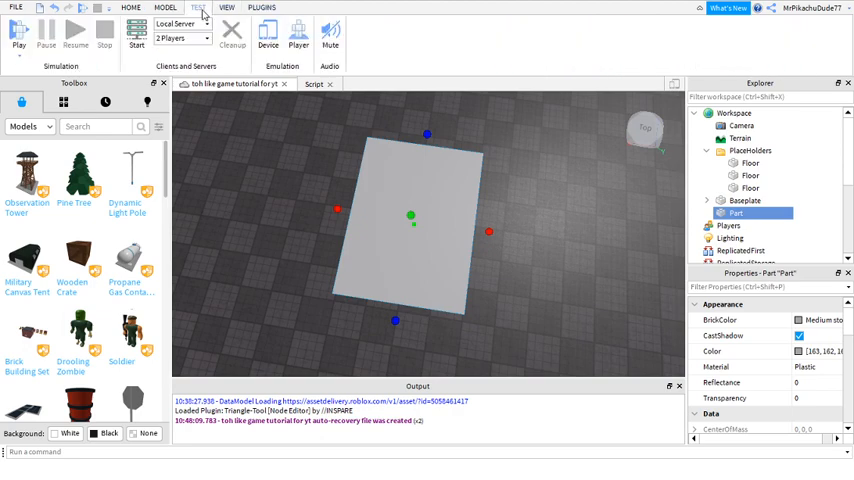
click(165, 8)
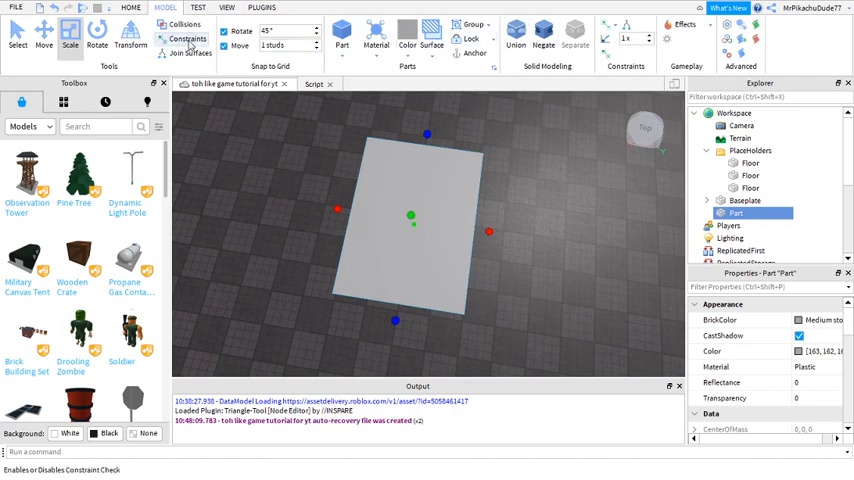
click(130, 7)
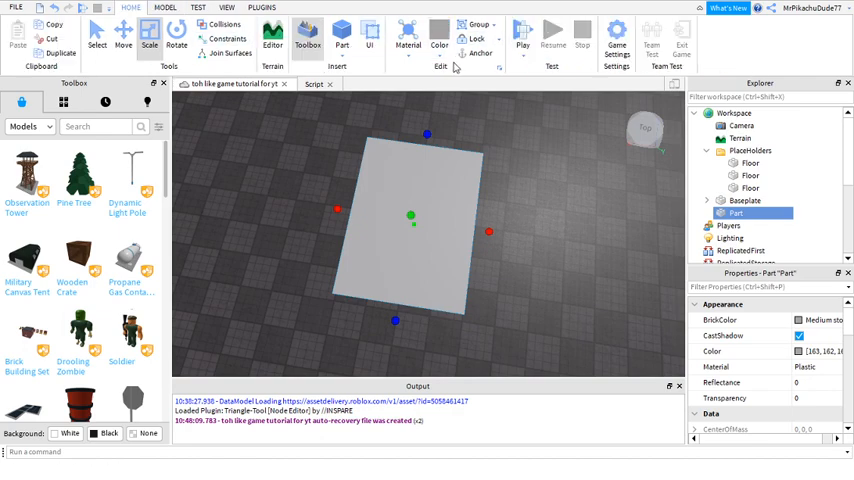
click(166, 7)
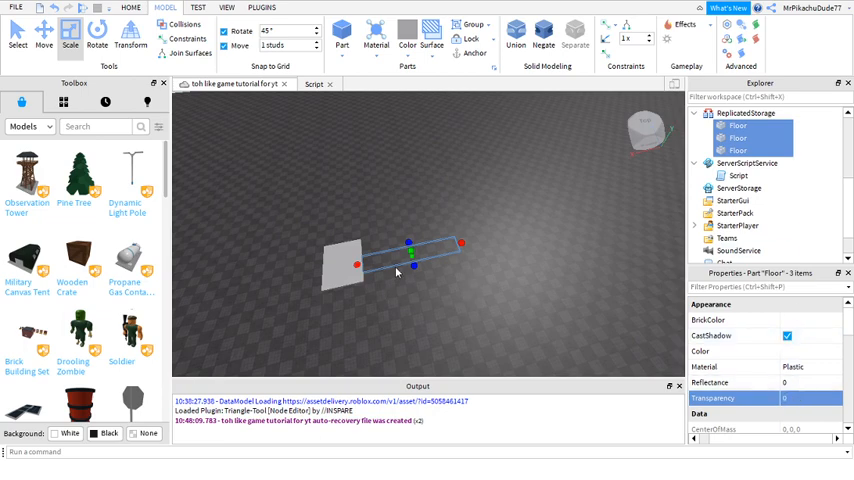
mouse_move(466, 224)
text(GeneratedLevels)
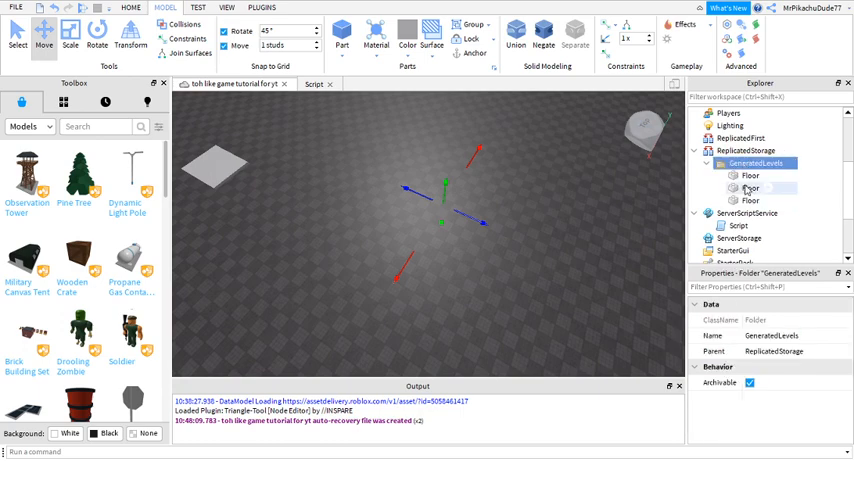
Select the second Floor in GeneratedLevels and confirm it sits inside its own model
click(751, 188)
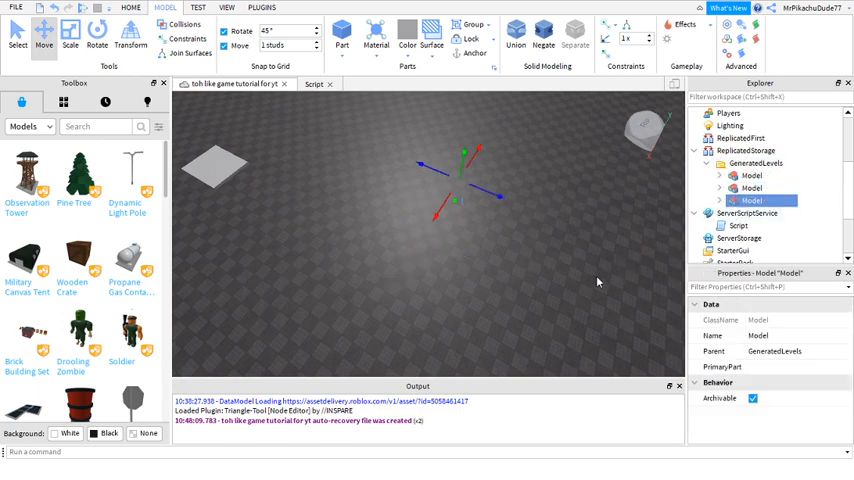
click(752, 200)
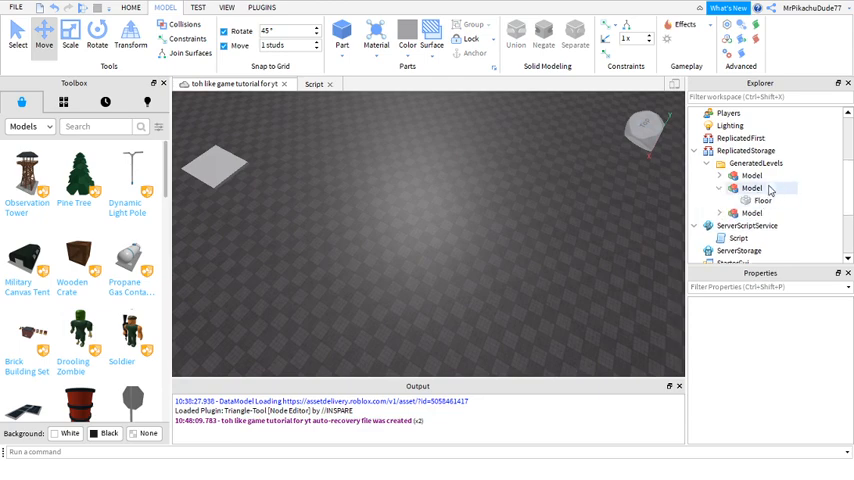
click(763, 200)
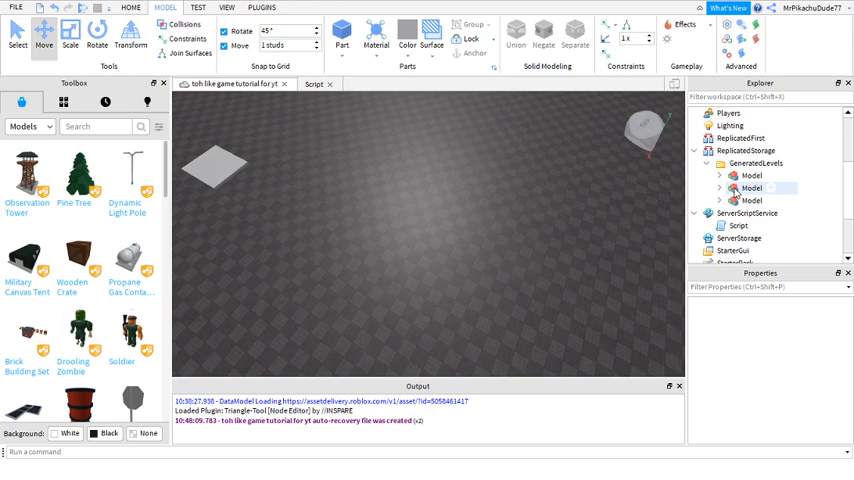
click(738, 225)
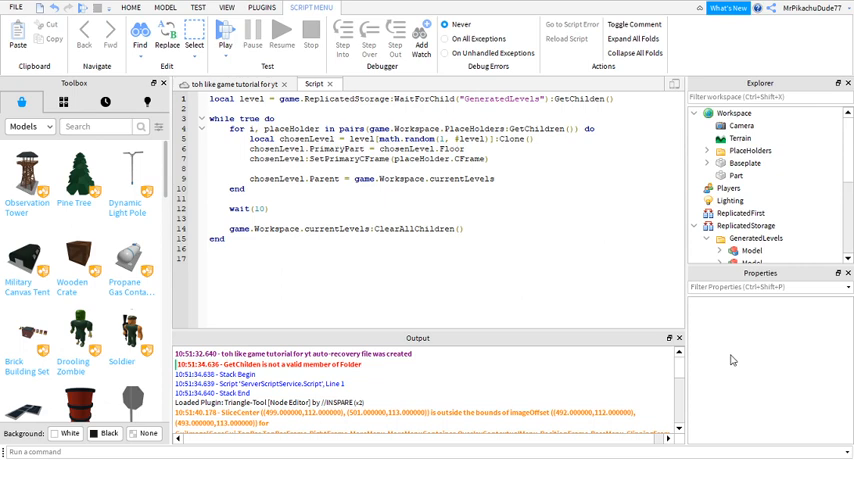
mouse_move(734, 359)
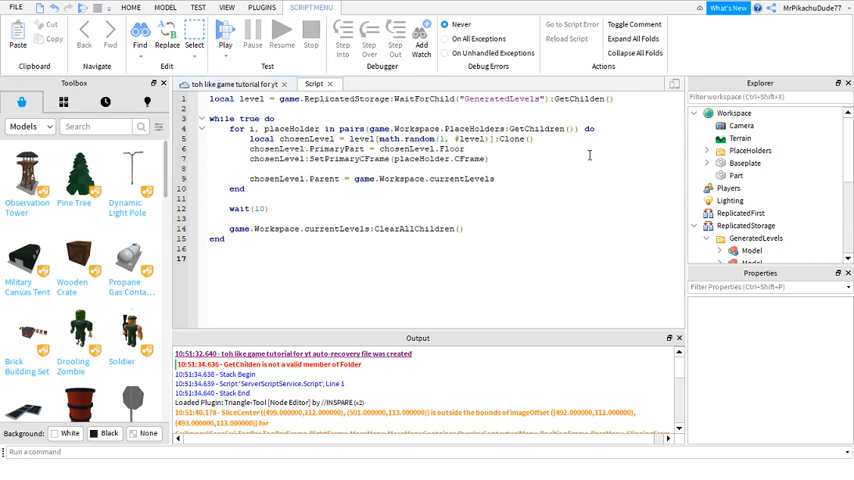
mouse_move(577, 196)
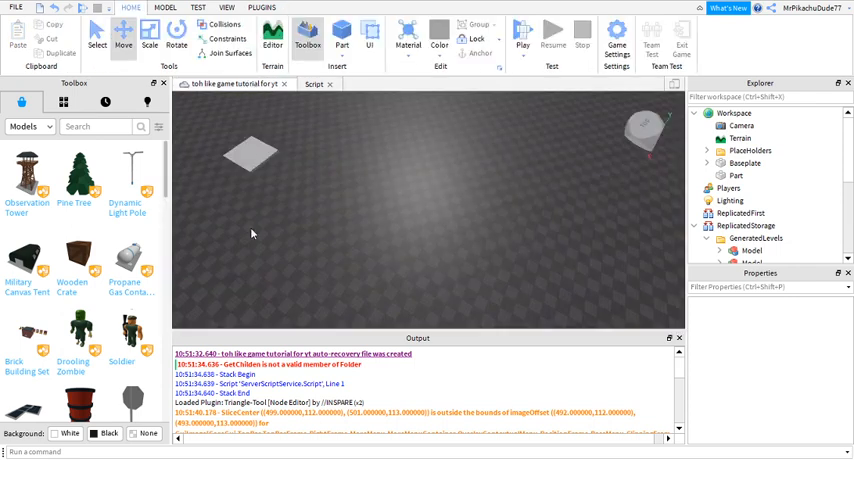
Run Play, read the script line 7 error in Output, then Stop the test
click(523, 37)
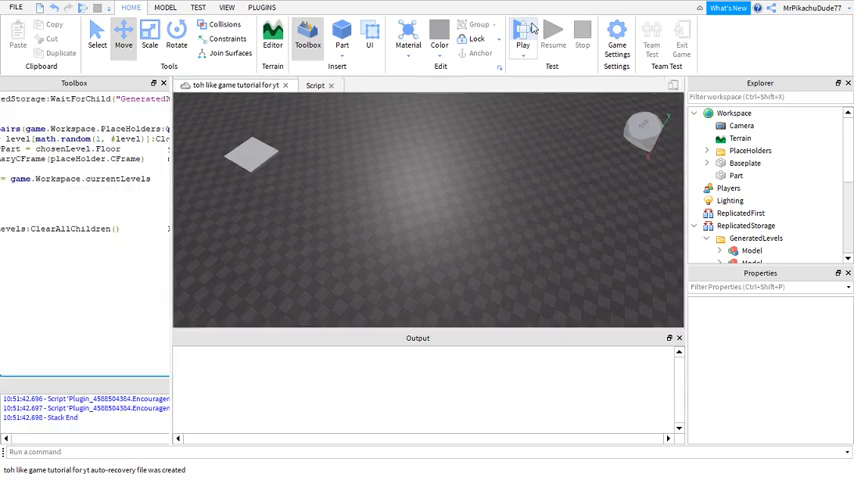
click(522, 35)
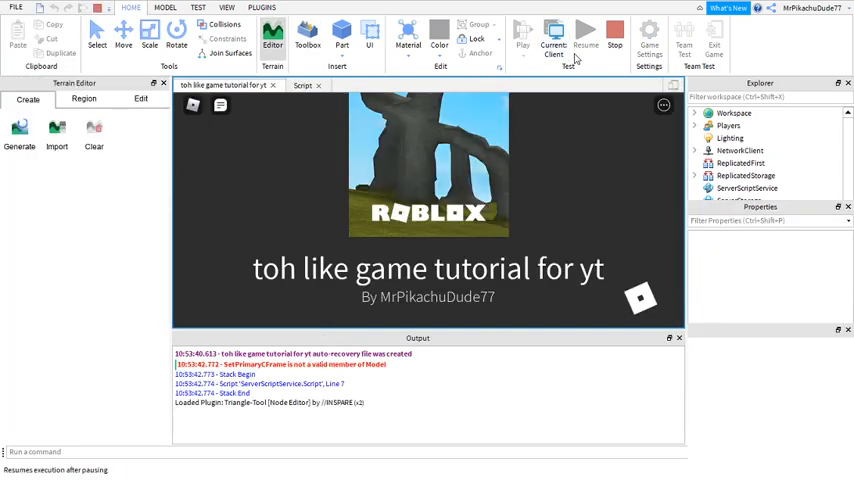
click(522, 37)
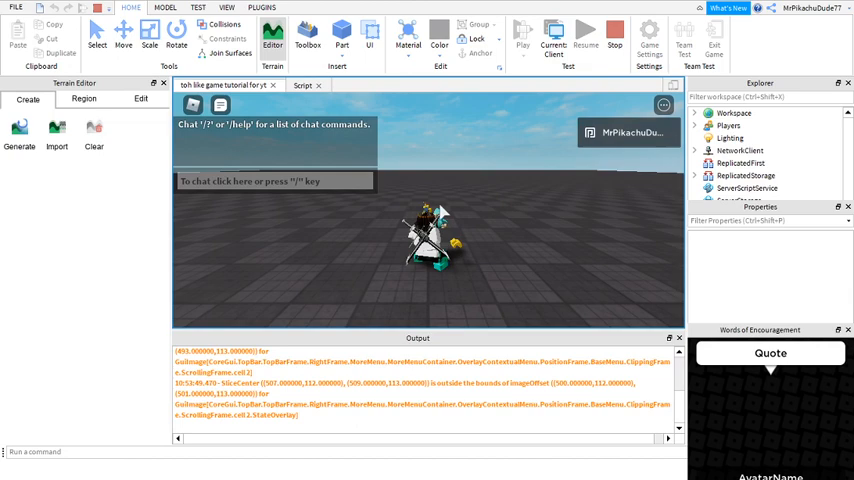
click(615, 37)
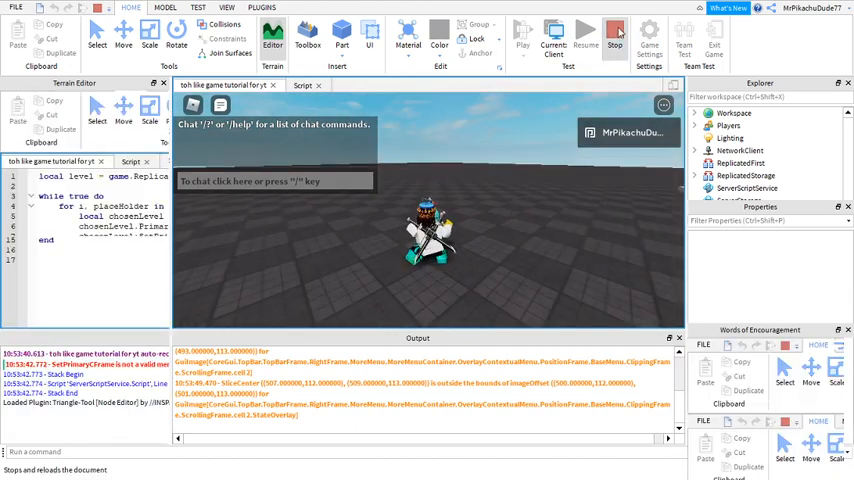
click(614, 37)
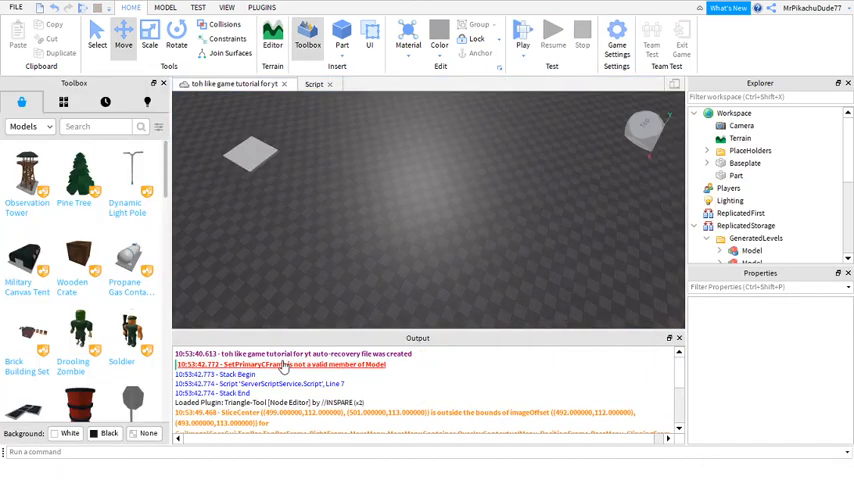
Fix line 7 to call SetPrimaryPartCFrame and add a currentLevels folder under Workspace
click(313, 84)
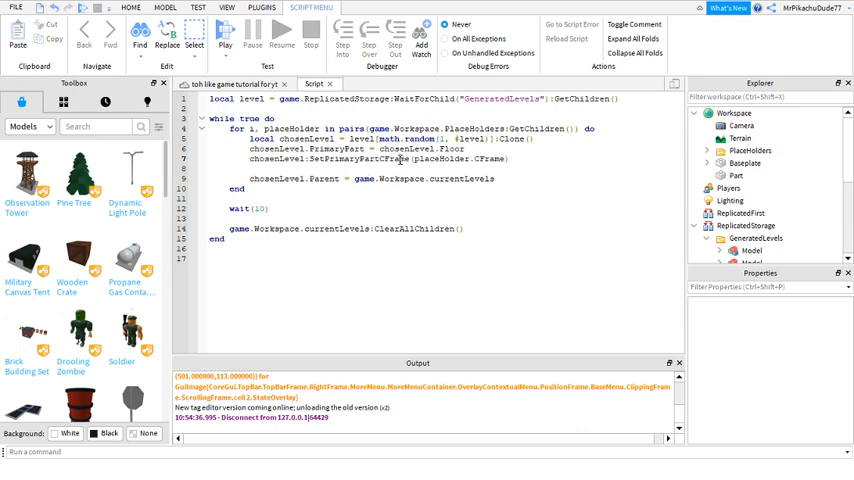
click(130, 7)
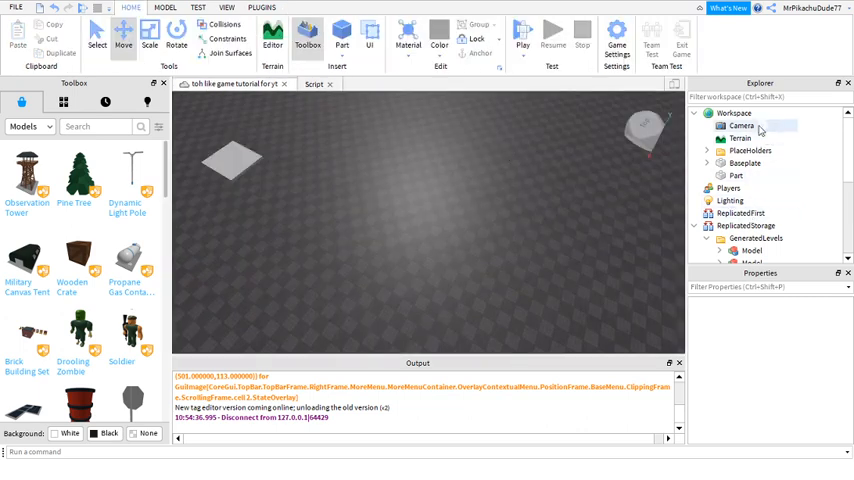
click(736, 113)
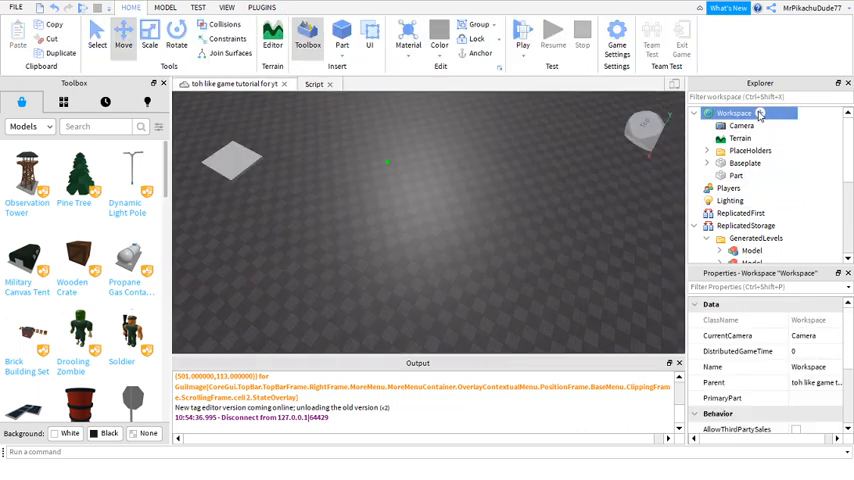
click(738, 162)
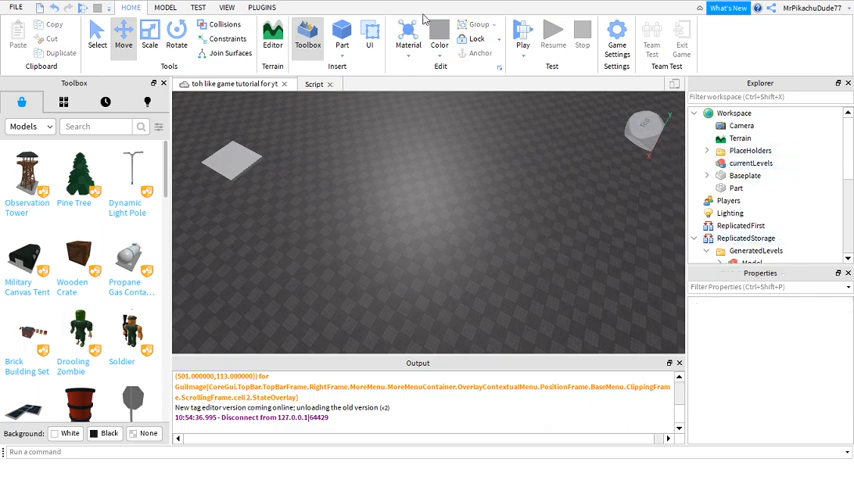
click(523, 35)
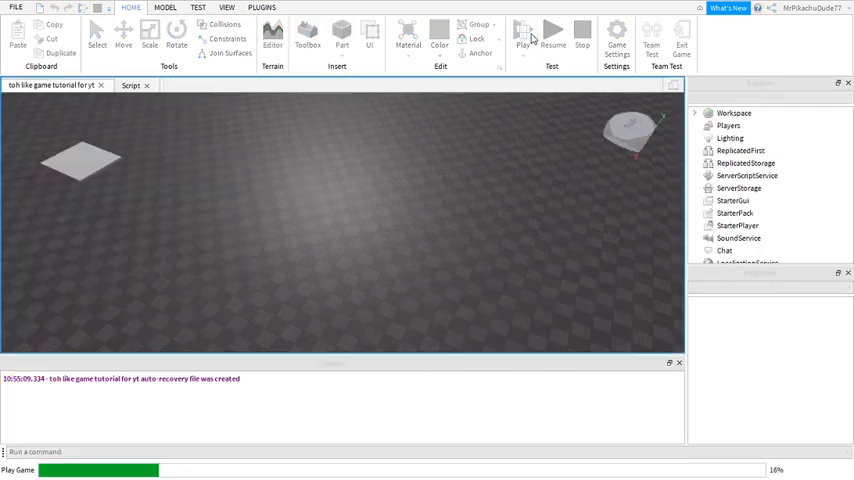
click(524, 35)
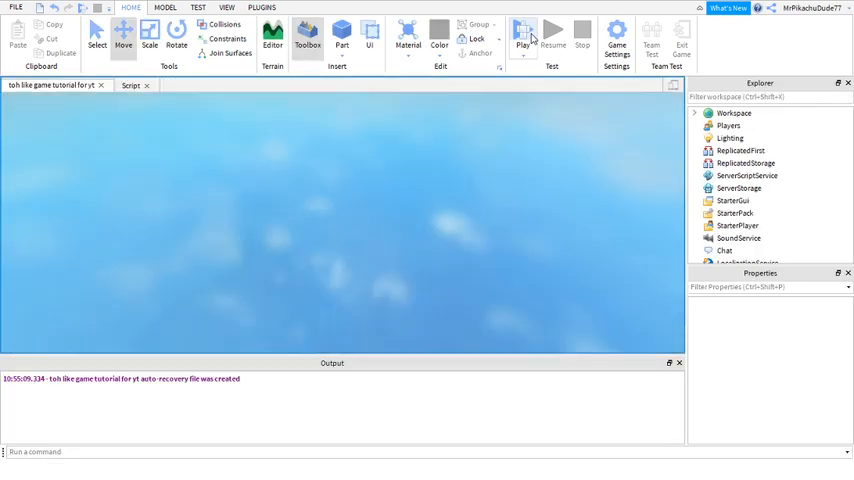
click(523, 37)
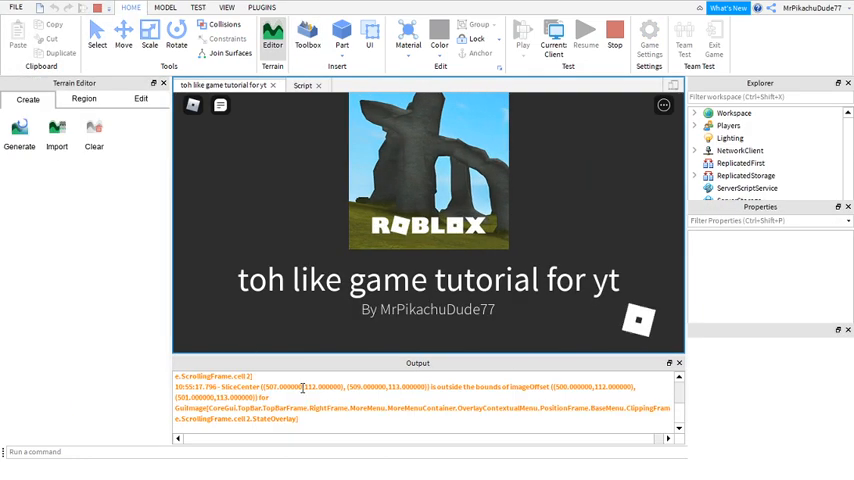
click(522, 38)
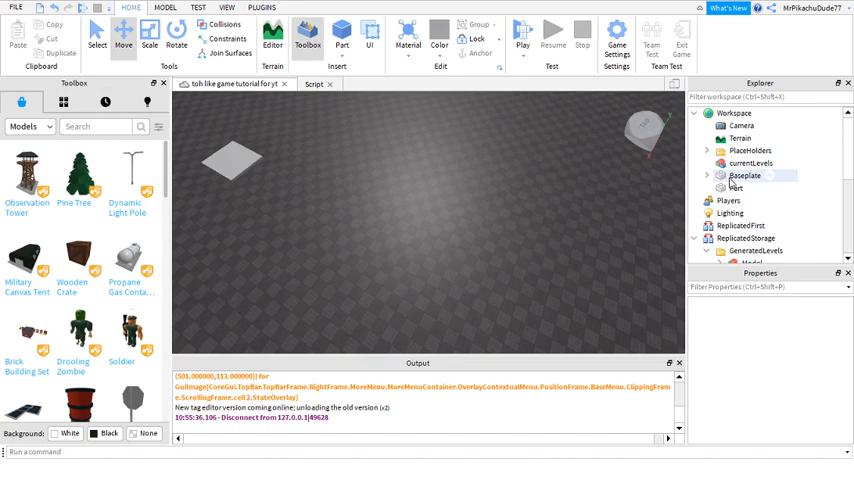
Tick Anchored for the three GeneratedLevels Floor parts and launch a play test
click(707, 150)
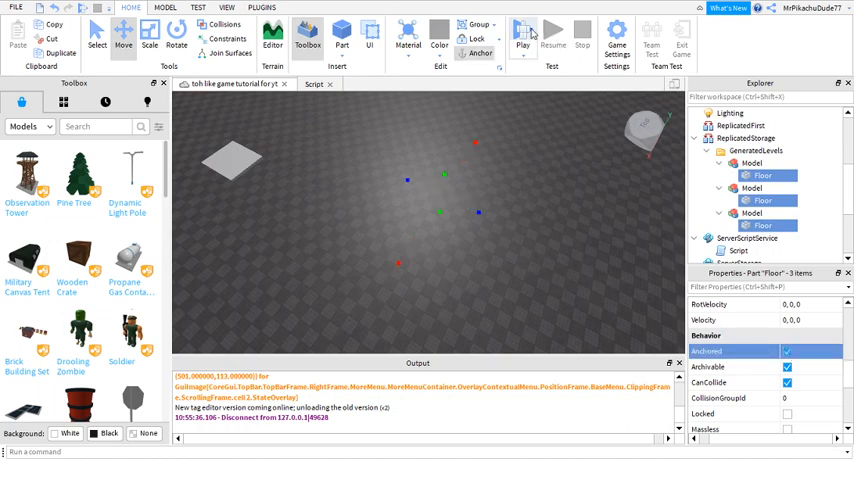
click(522, 35)
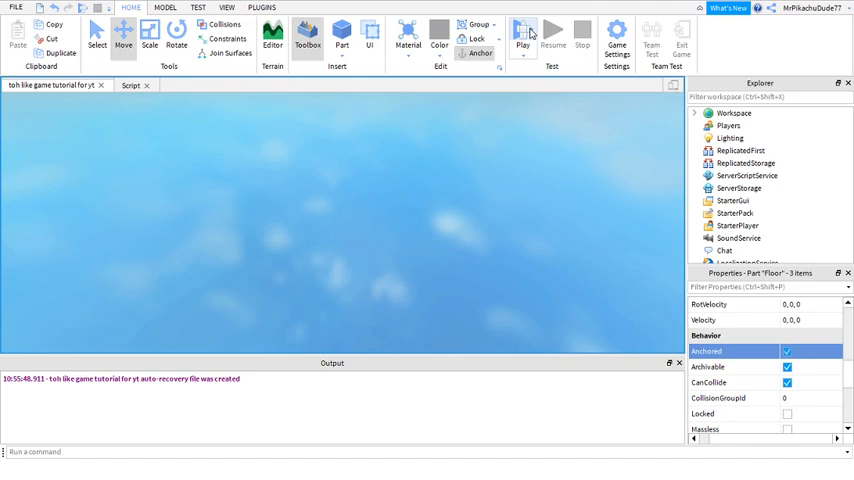
Run the play test and view the red and two green level floors placed in a row
click(522, 35)
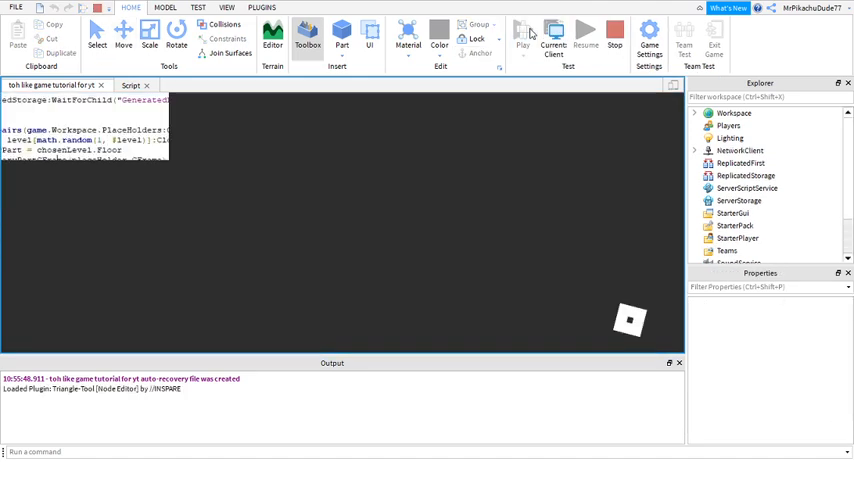
click(272, 38)
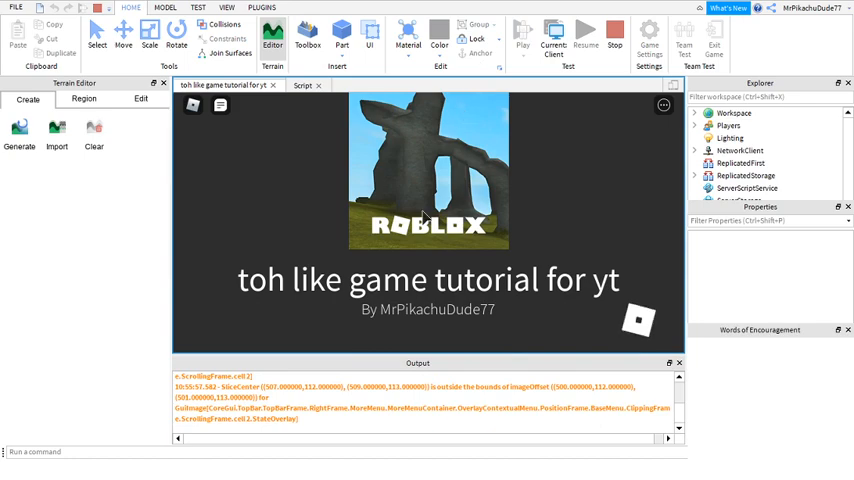
click(522, 37)
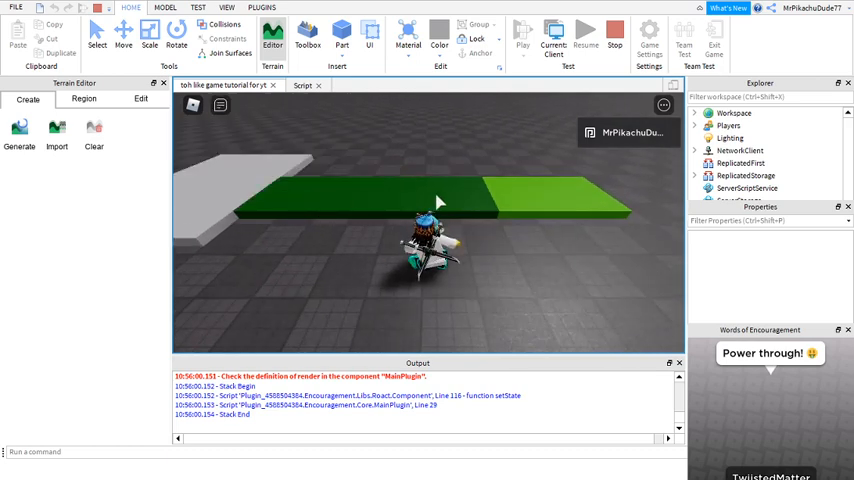
mouse_move(576, 227)
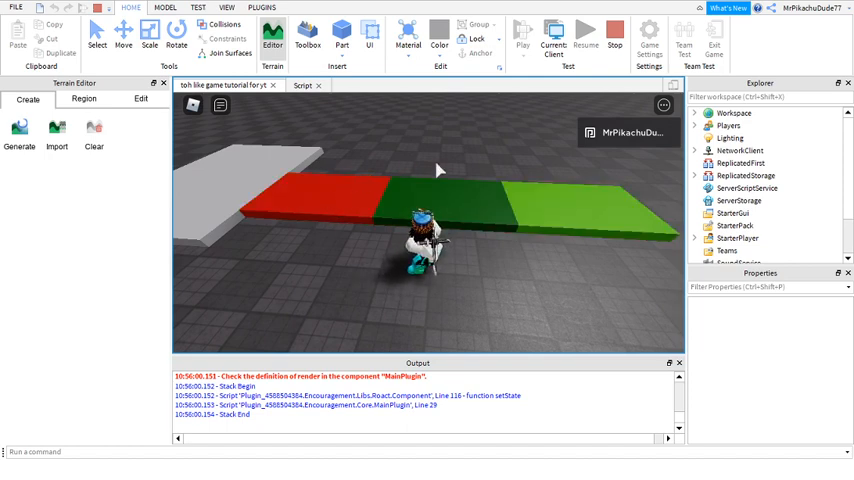
click(615, 38)
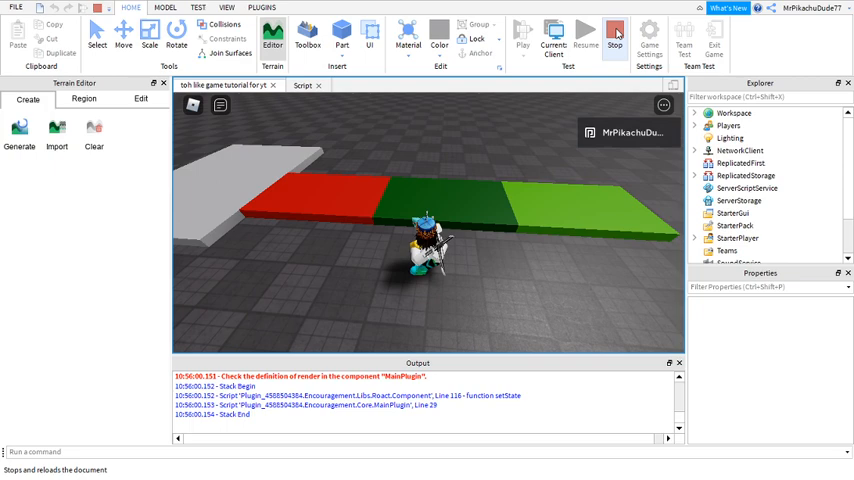
End the play test and reopen the level-generator script with nothing selected
click(307, 37)
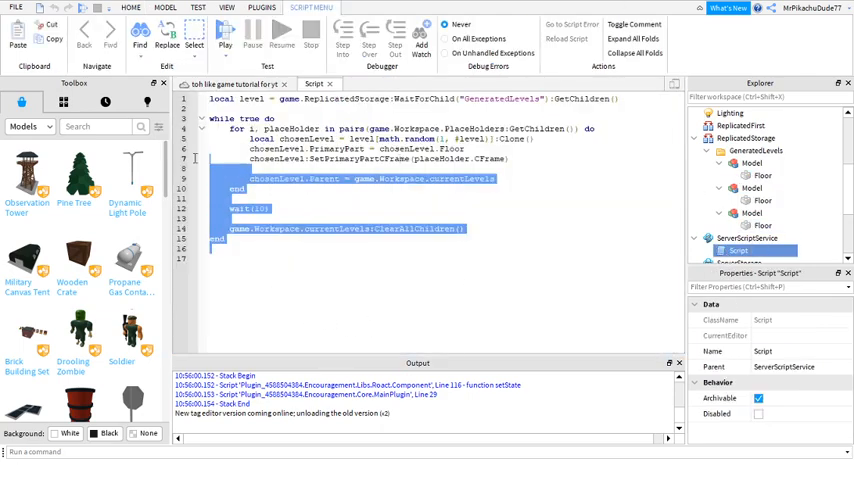
click(332, 262)
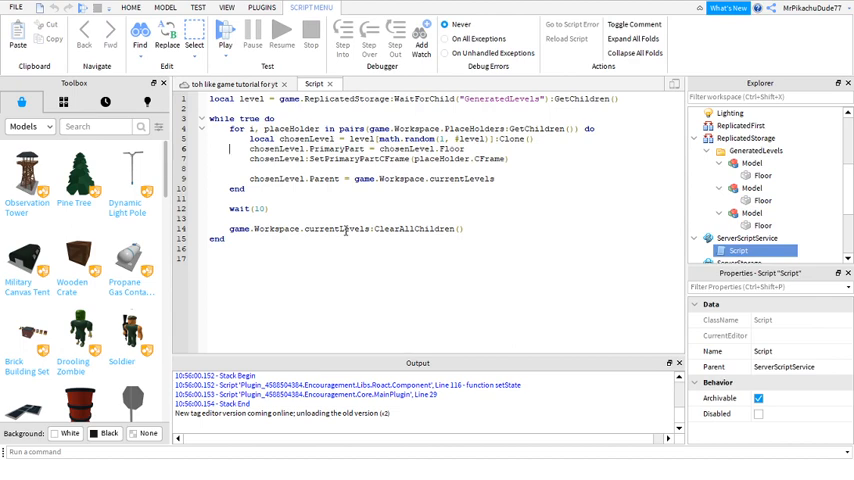
mouse_move(464, 317)
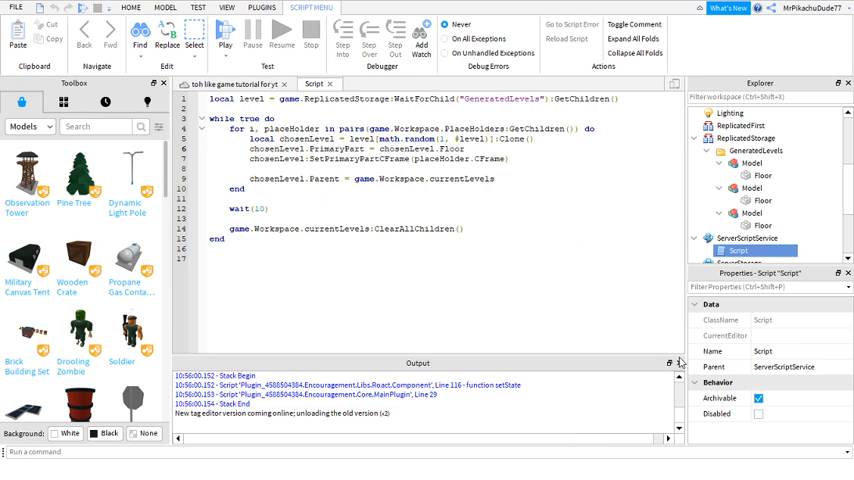
mouse_move(685, 361)
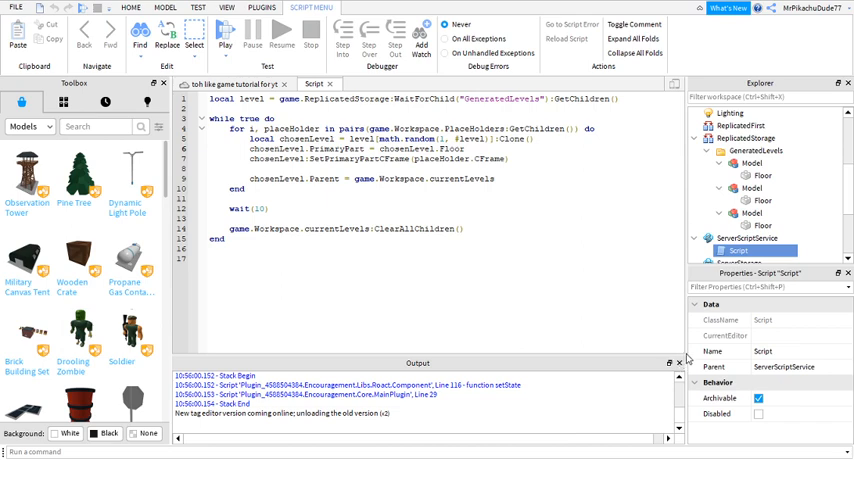